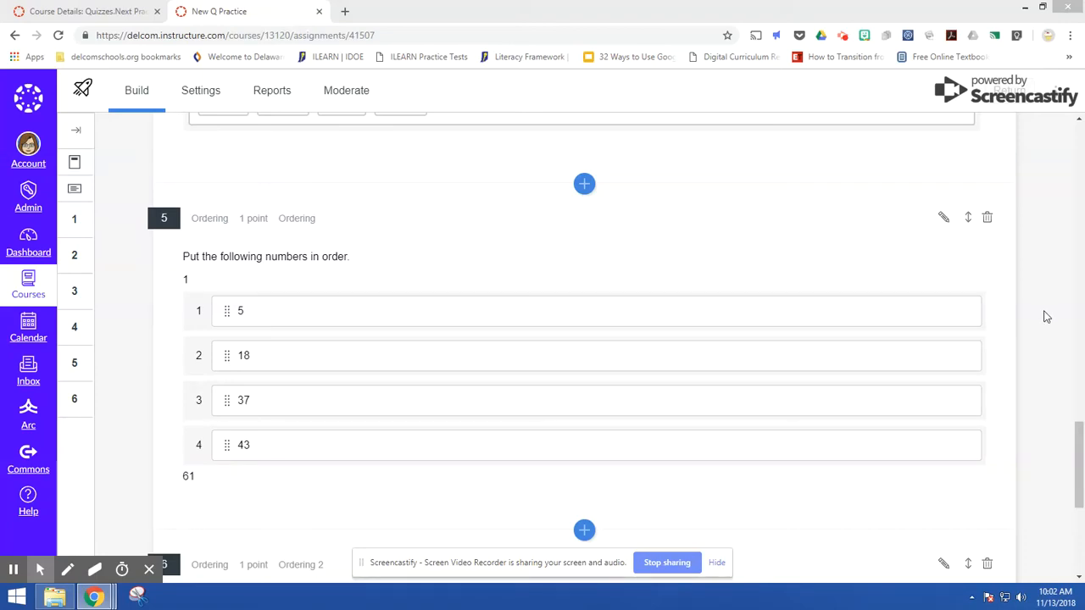
pyautogui.moveTo(1032, 327)
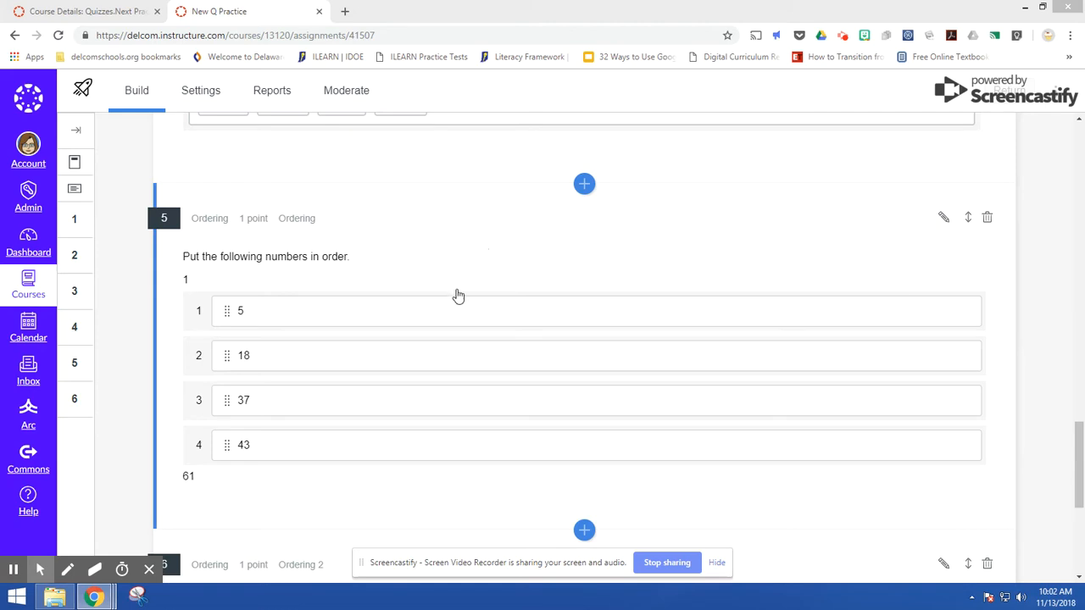
pyautogui.moveTo(457, 306)
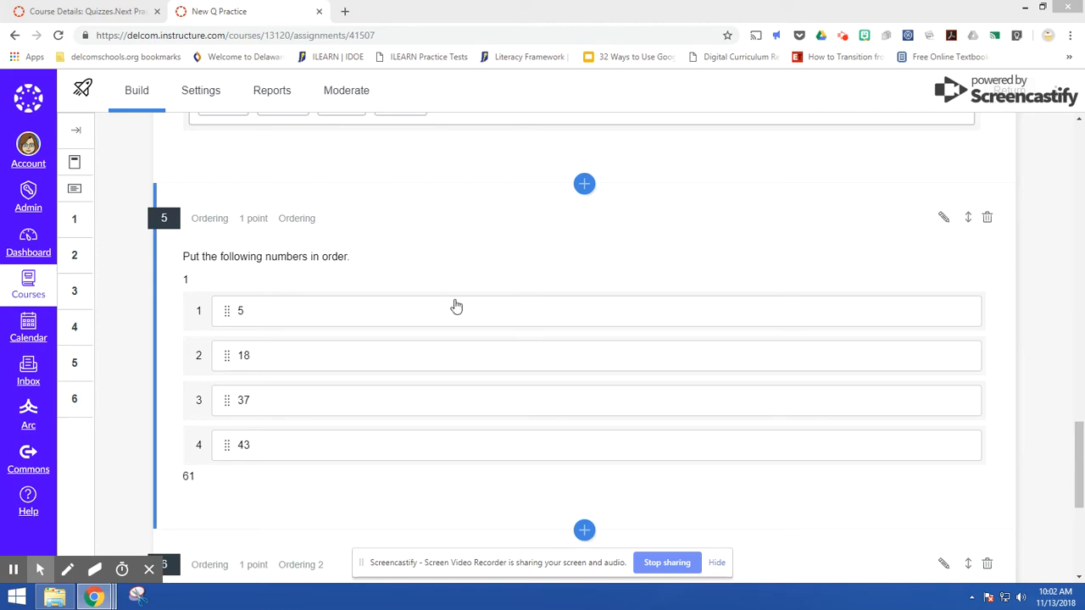
pyautogui.moveTo(879, 218)
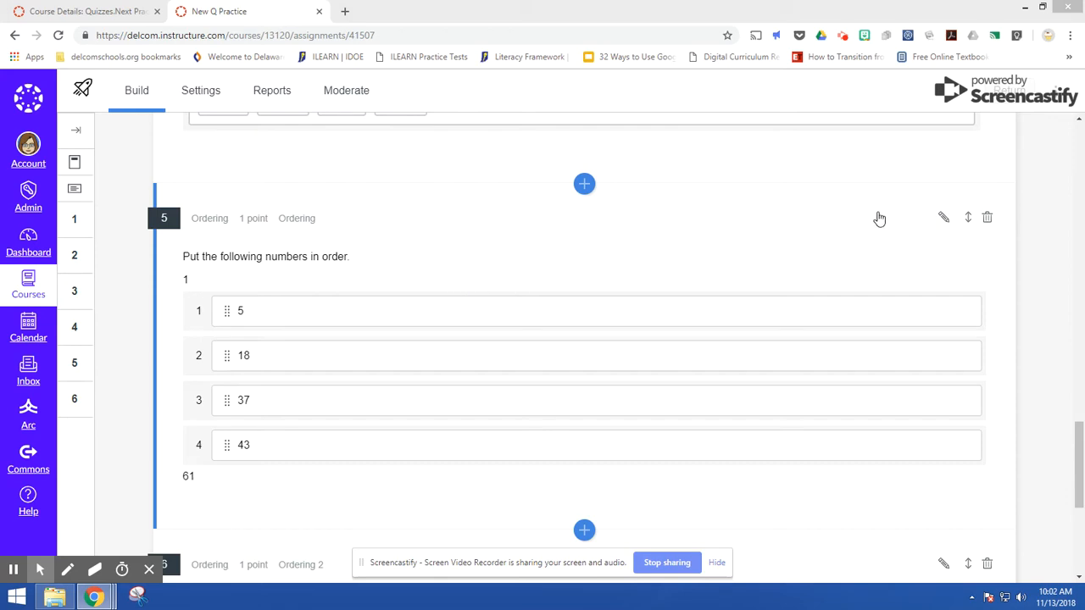
pyautogui.moveTo(245, 303)
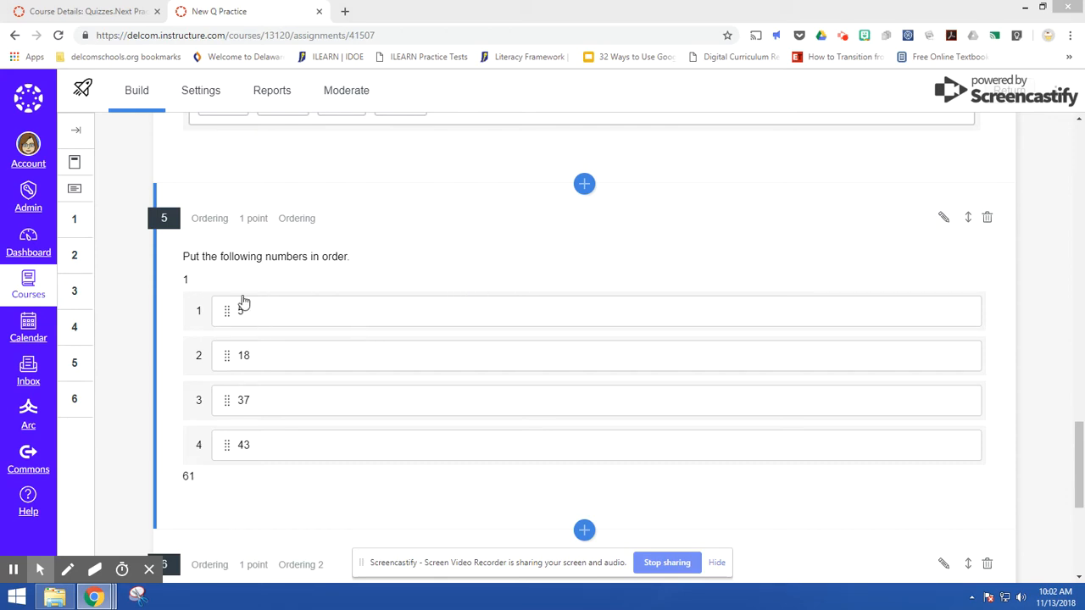
pyautogui.moveTo(298, 323)
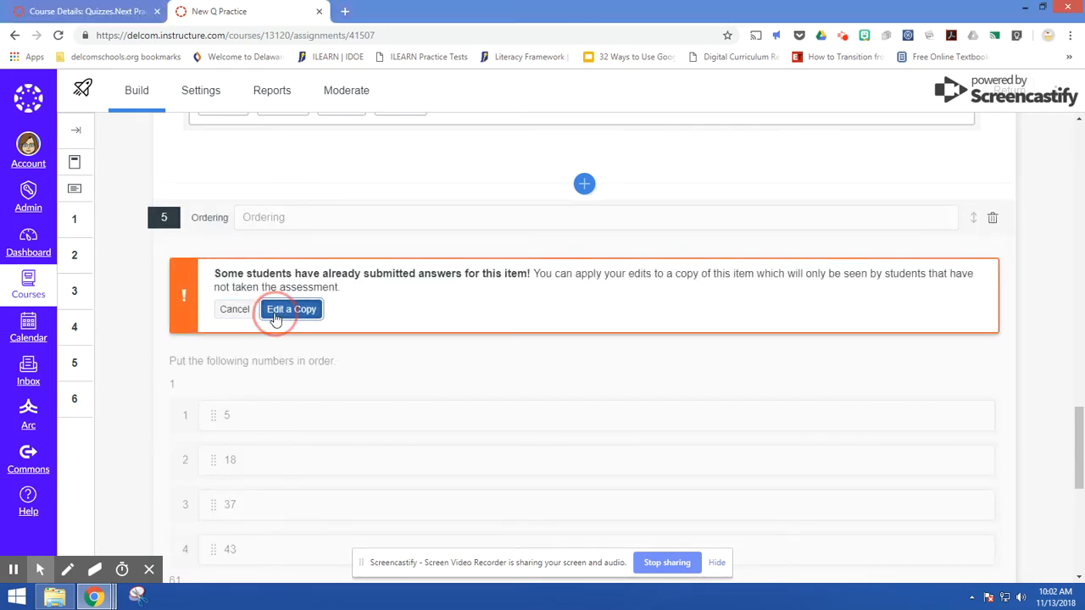
# - In a copy of the numbers question, add answer 22 and move it third, between 18 and 37
pyautogui.click(292, 308)
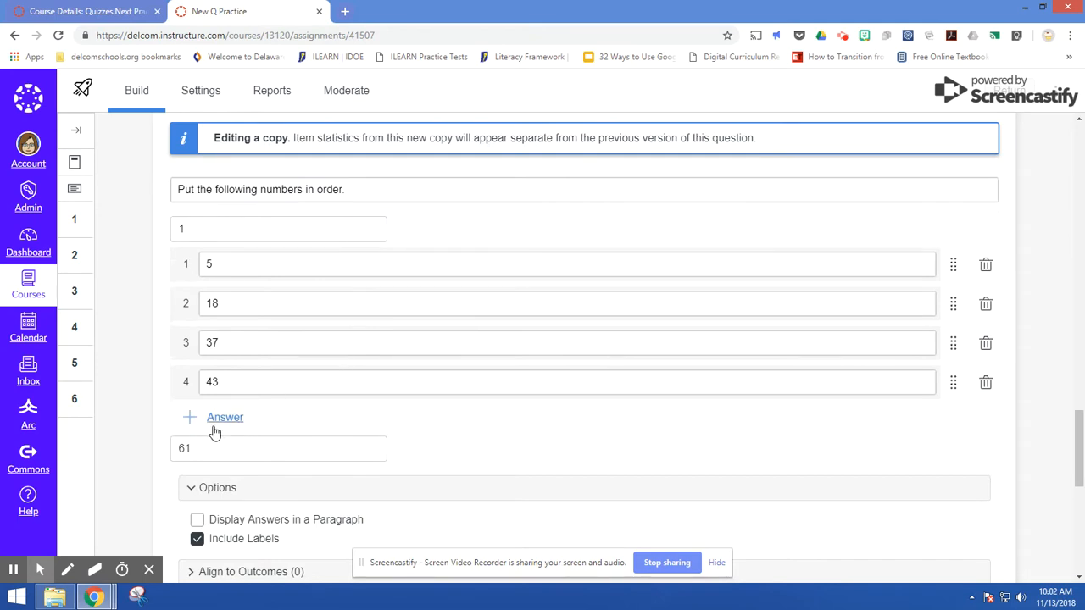
pyautogui.click(225, 417)
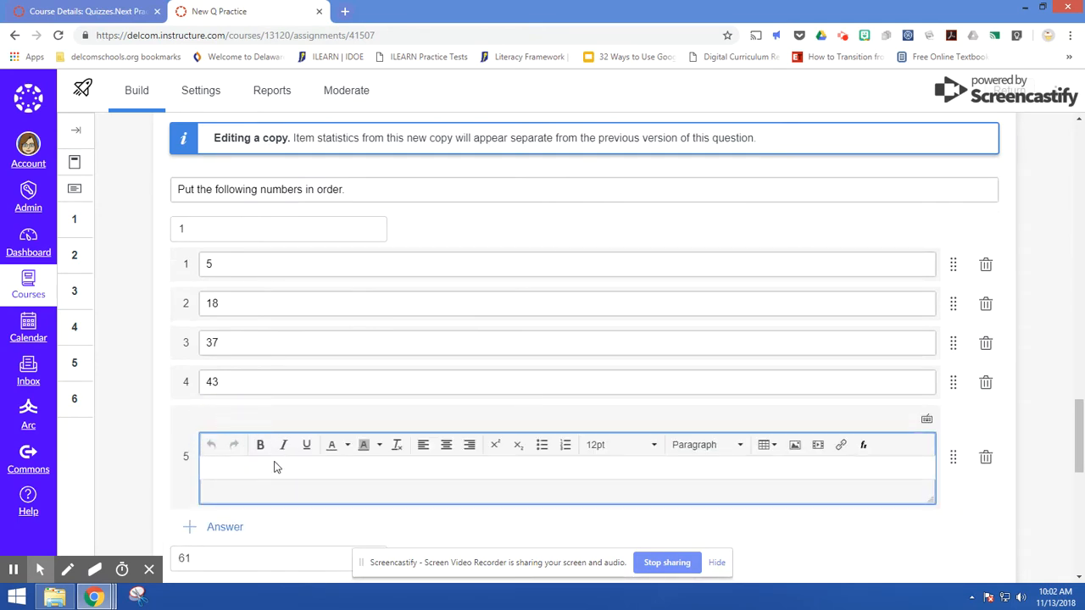
pyautogui.write('22')
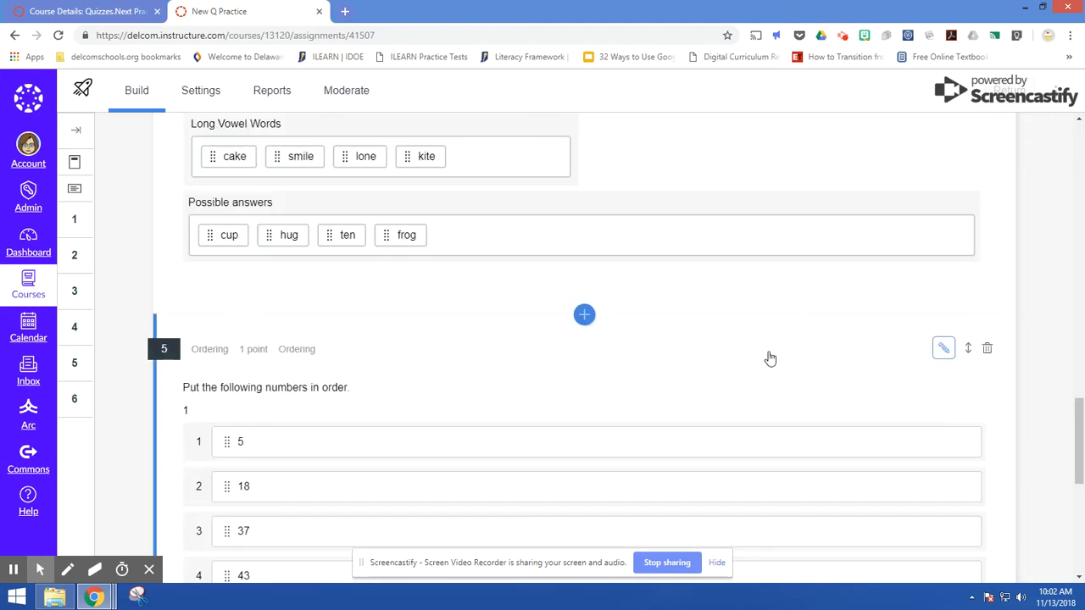
pyautogui.scroll(-3)
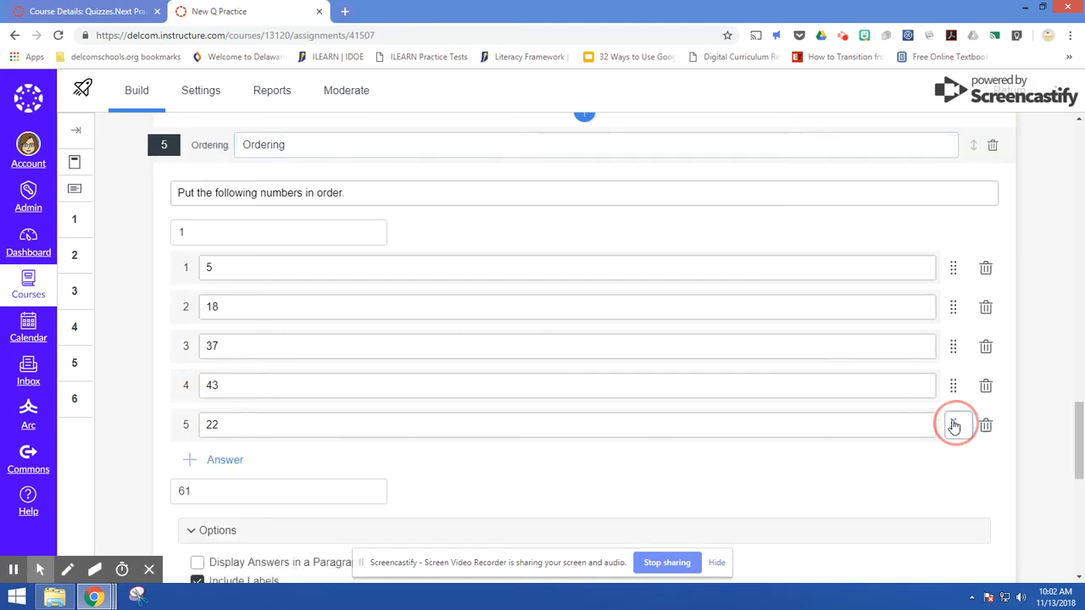
pyautogui.moveTo(952, 425); pyautogui.dragTo(952, 345)
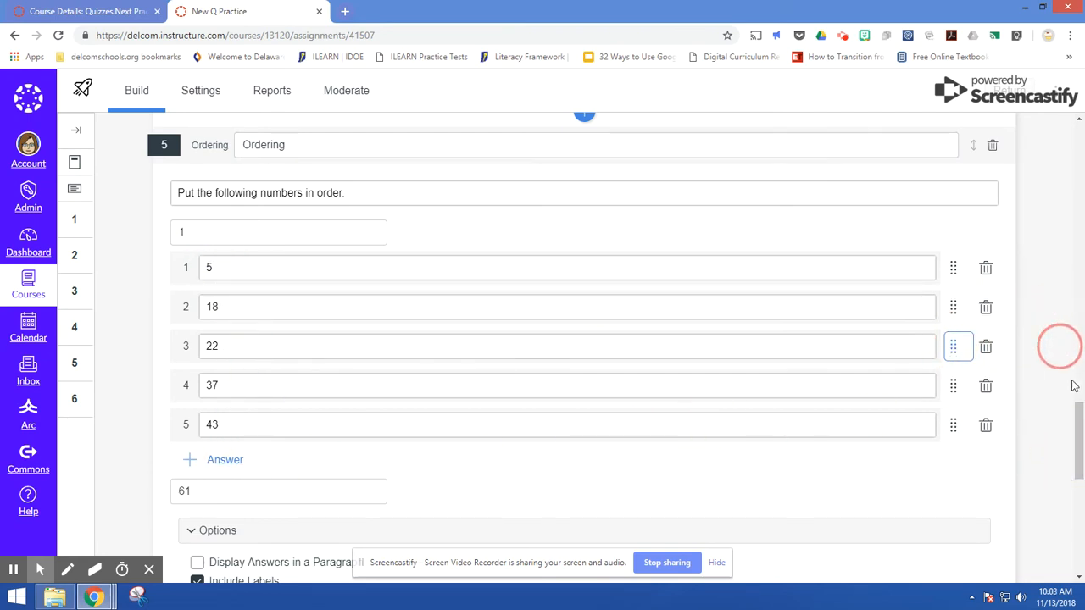
pyautogui.scroll(-3)
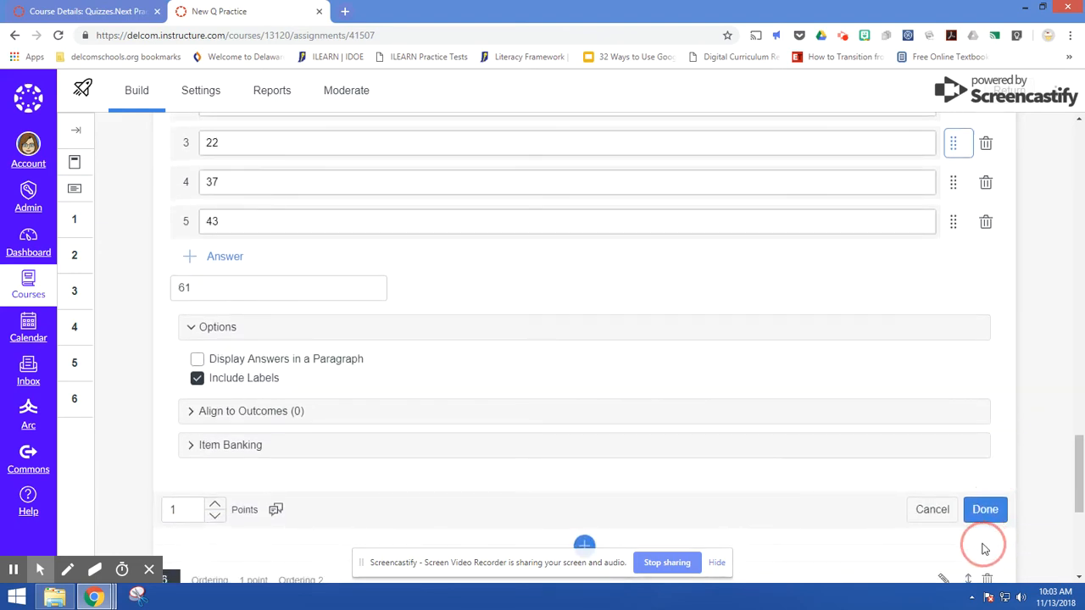
# - Save the numbers question listing 5, 18, 22, 37, 43 and scroll to the Goldilocks question
pyautogui.click(985, 509)
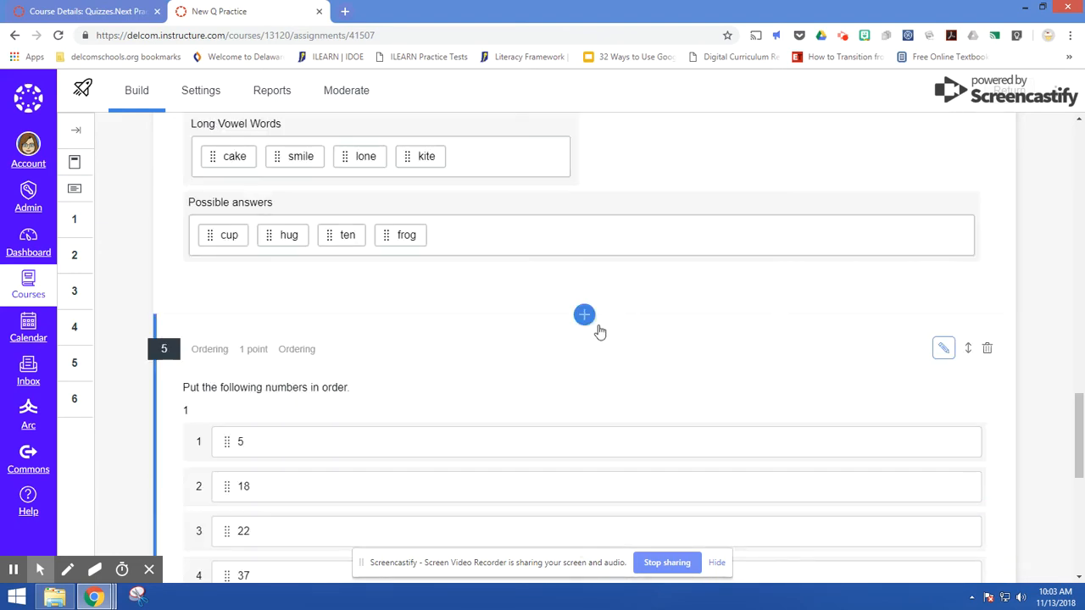
pyautogui.scroll(-3)
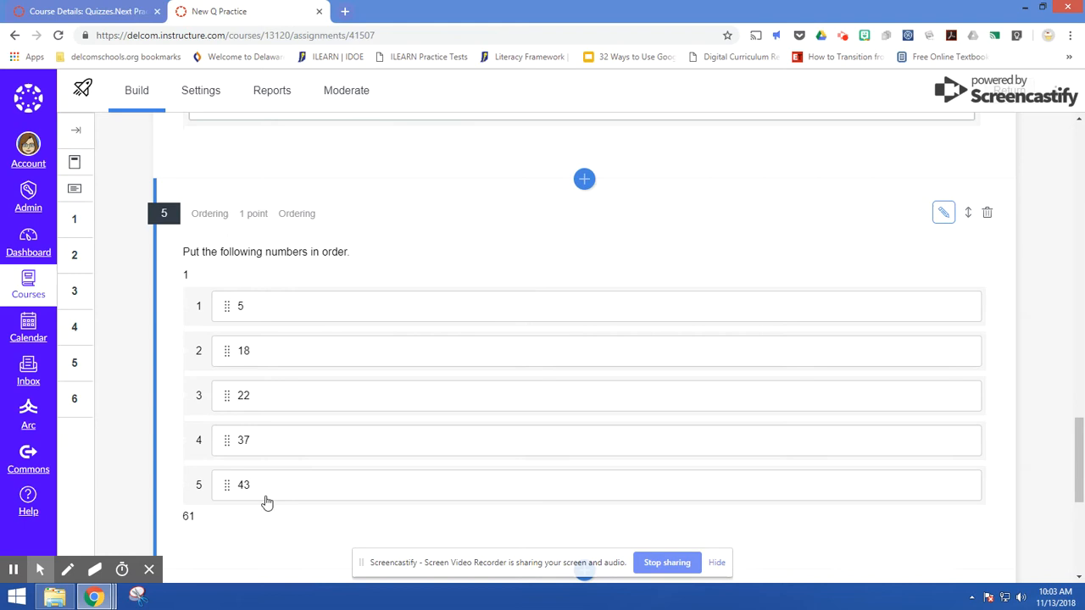
pyautogui.scroll(-3)
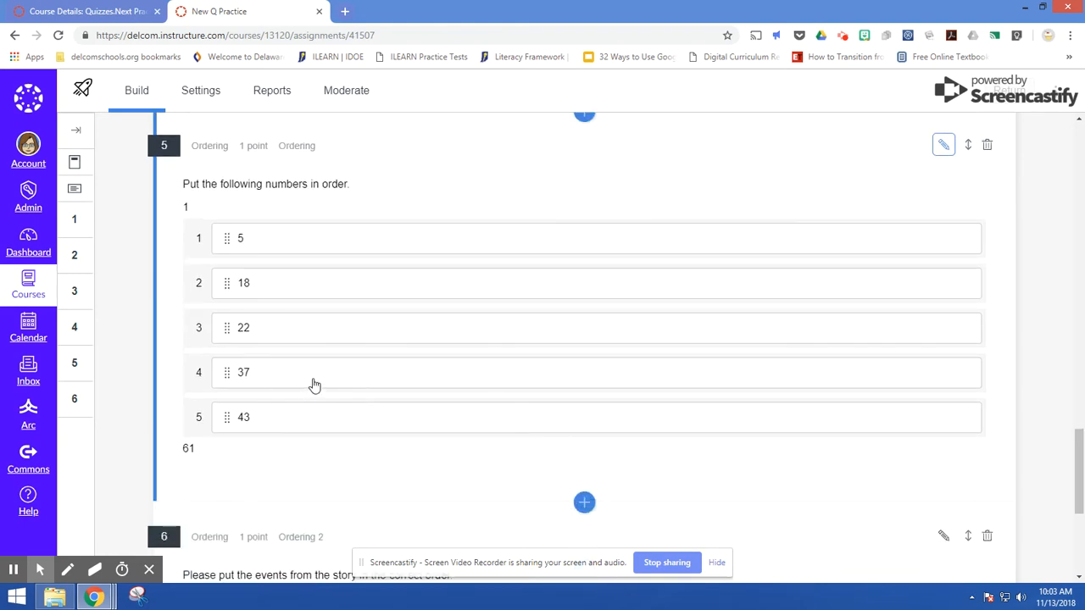
pyautogui.moveTo(324, 366)
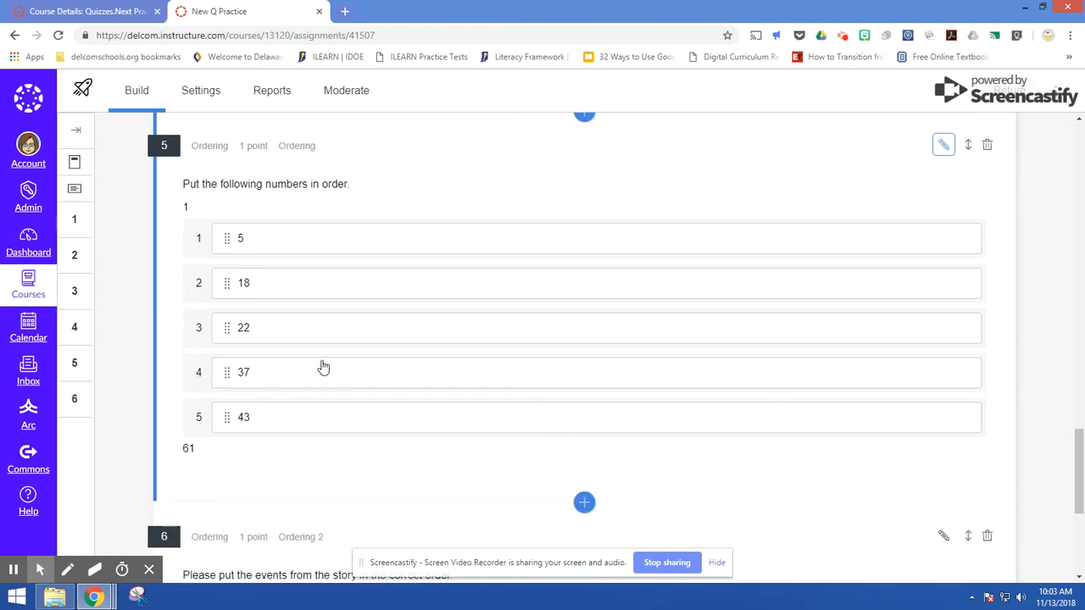
pyautogui.scroll(-3)
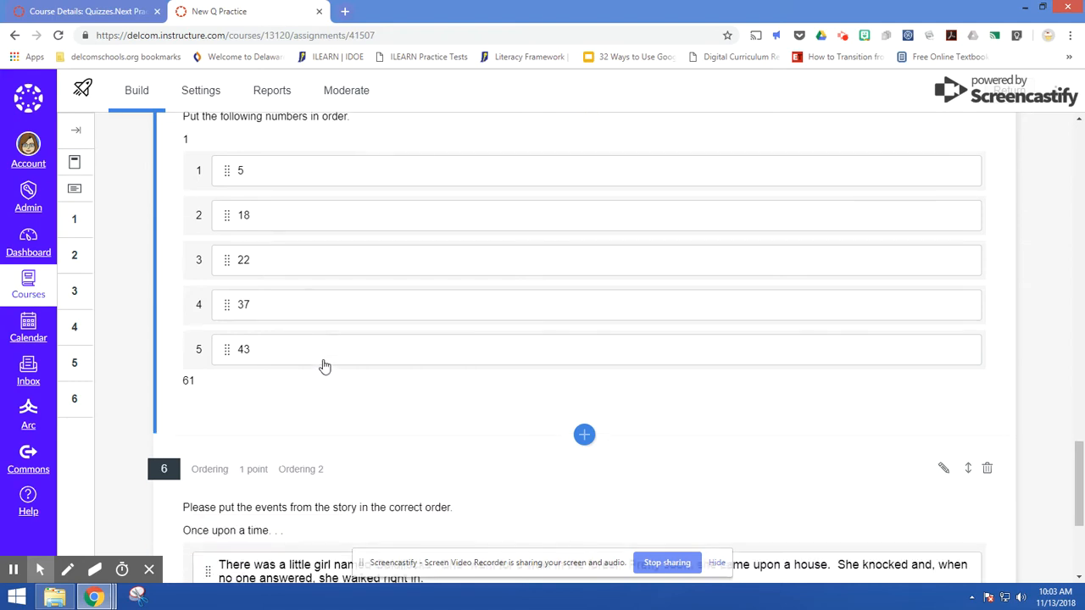
pyautogui.scroll(-3)
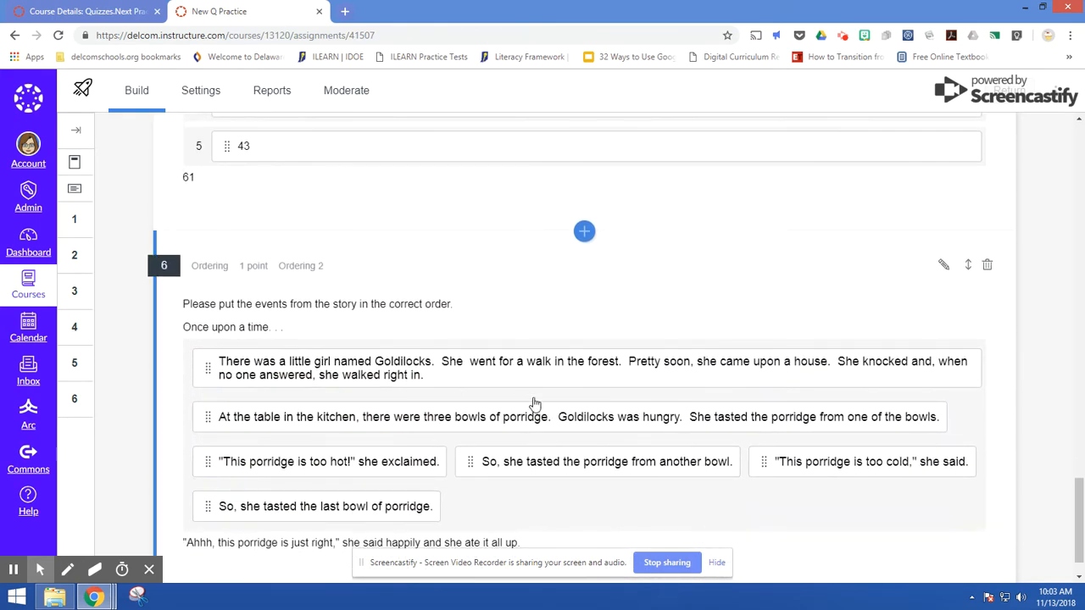
pyautogui.scroll(-3)
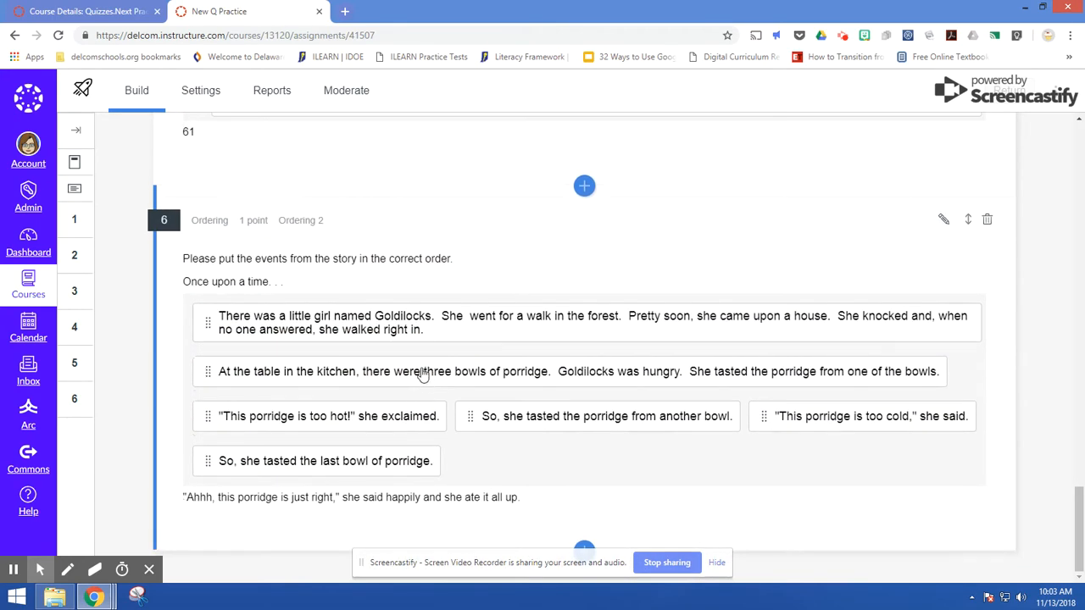
pyautogui.moveTo(303, 358)
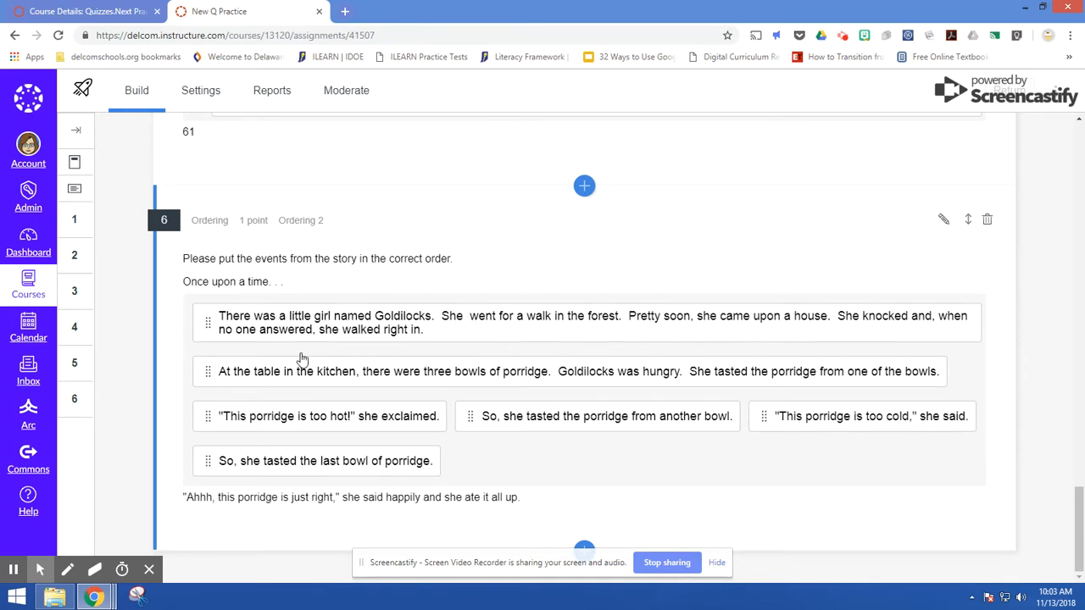
pyautogui.moveTo(444, 444)
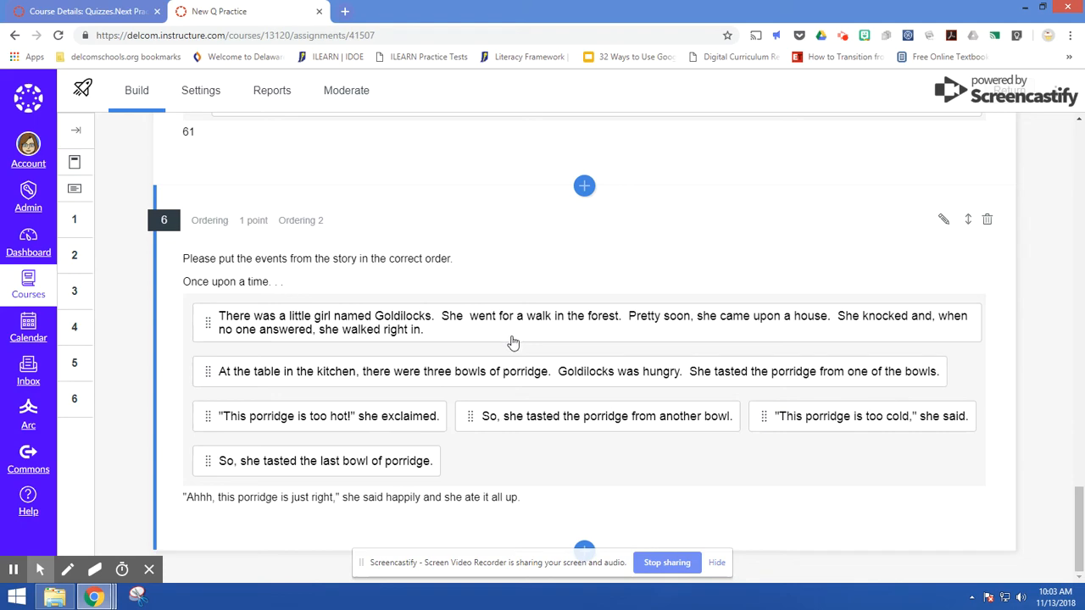
# - Open a copy of the Goldilocks story-ordering question for editing
pyautogui.click(943, 220)
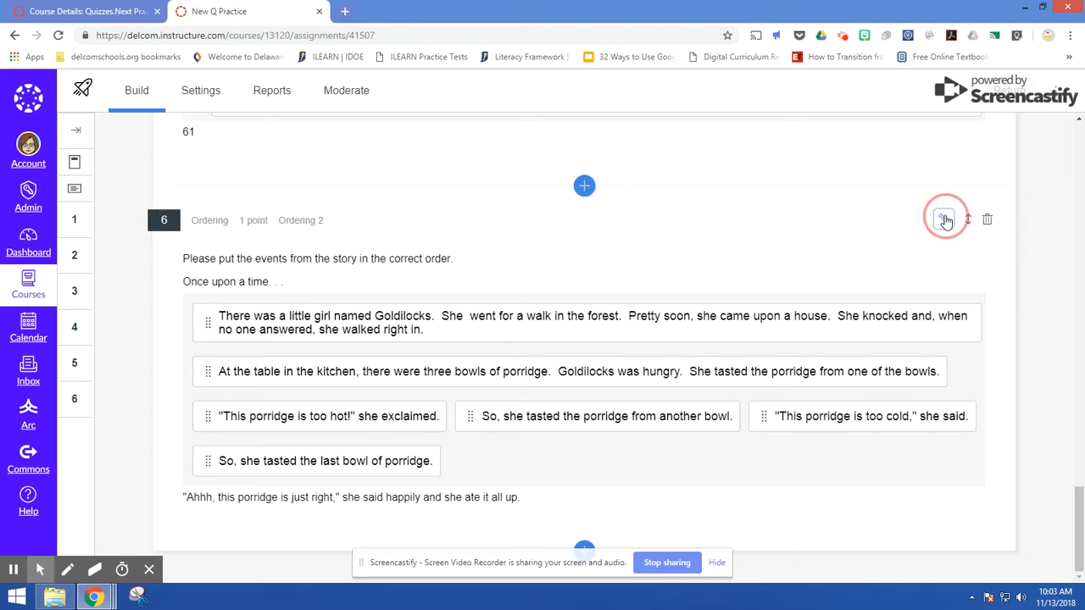
pyautogui.click(945, 220)
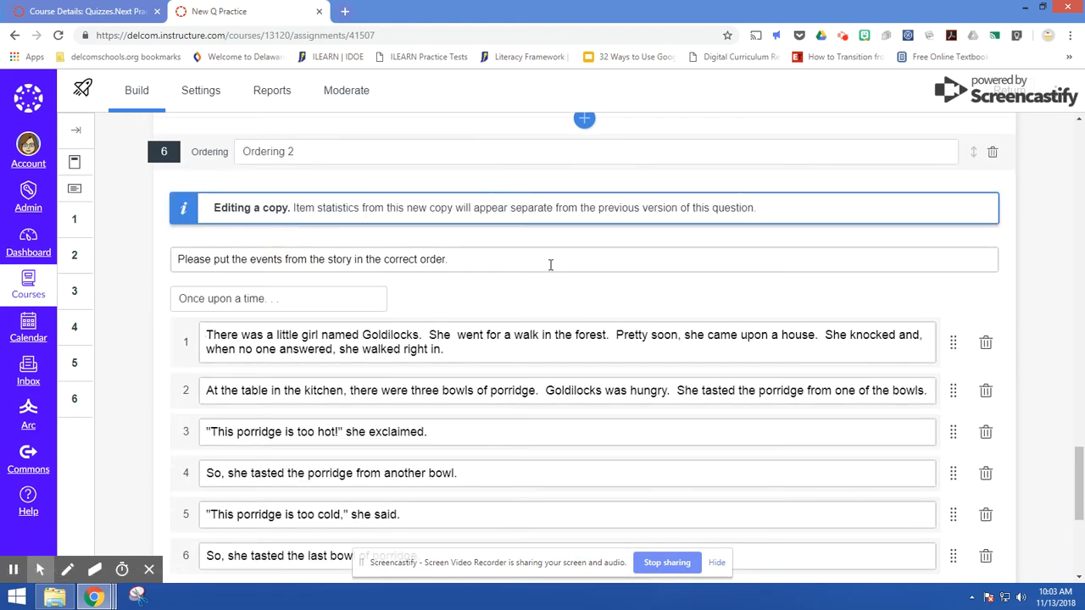
pyautogui.scroll(-3)
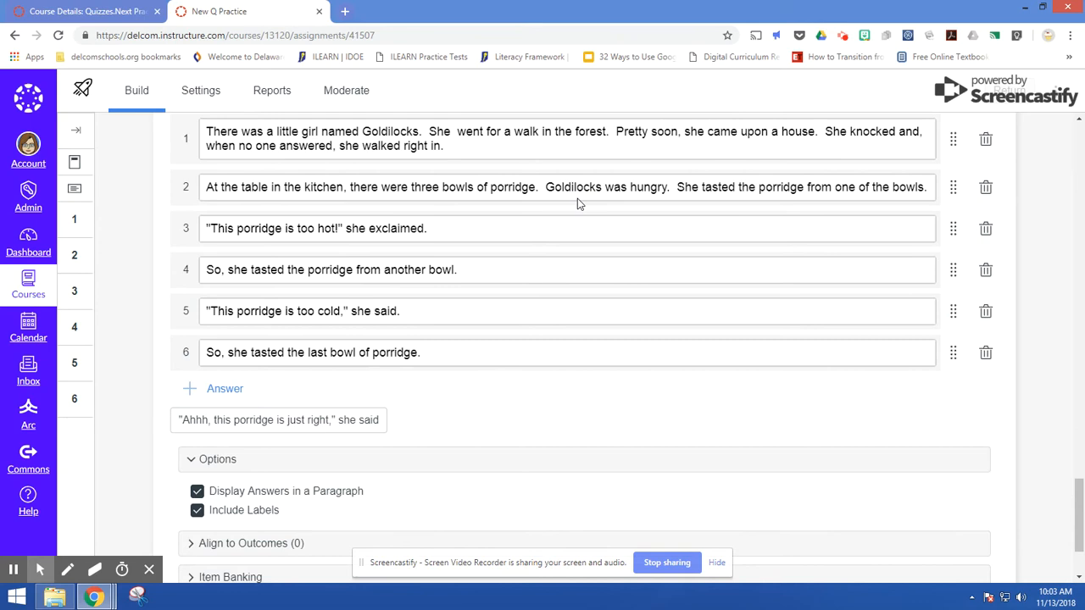
pyautogui.moveTo(587, 221)
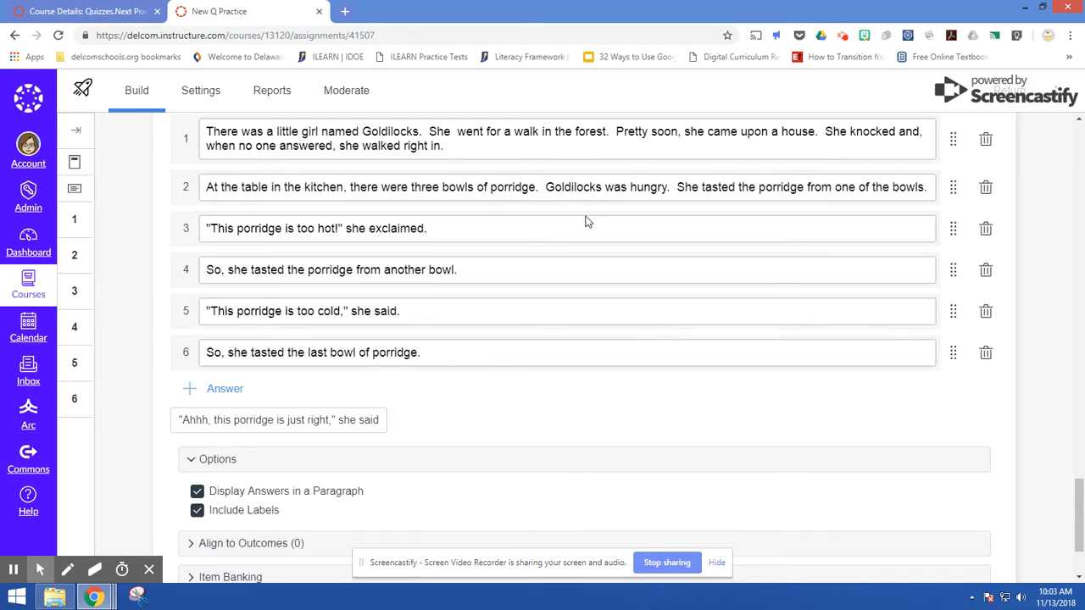
pyautogui.moveTo(582, 223)
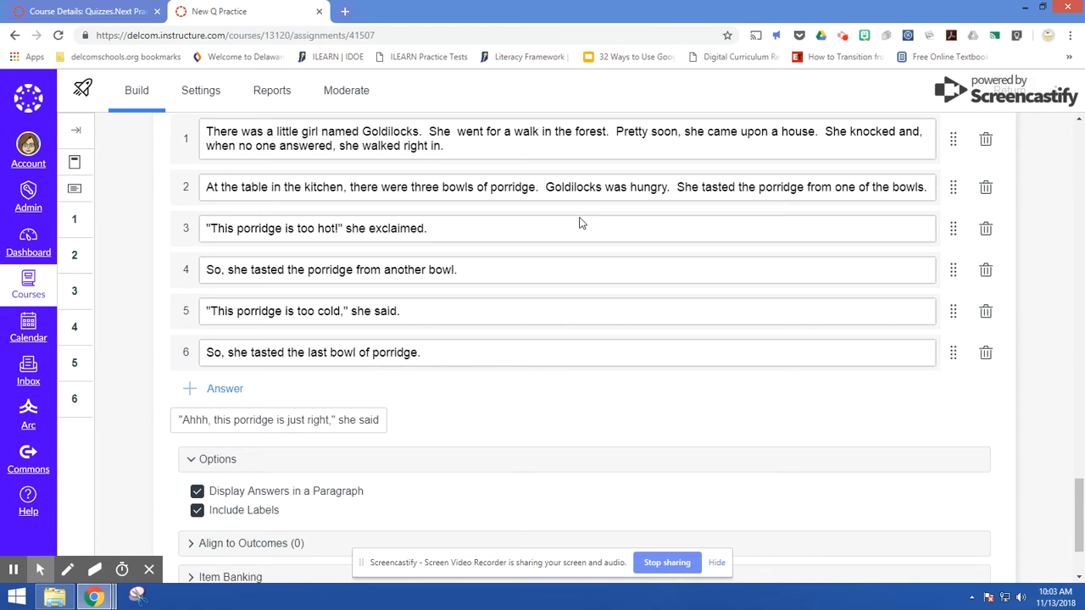
pyautogui.moveTo(517, 283)
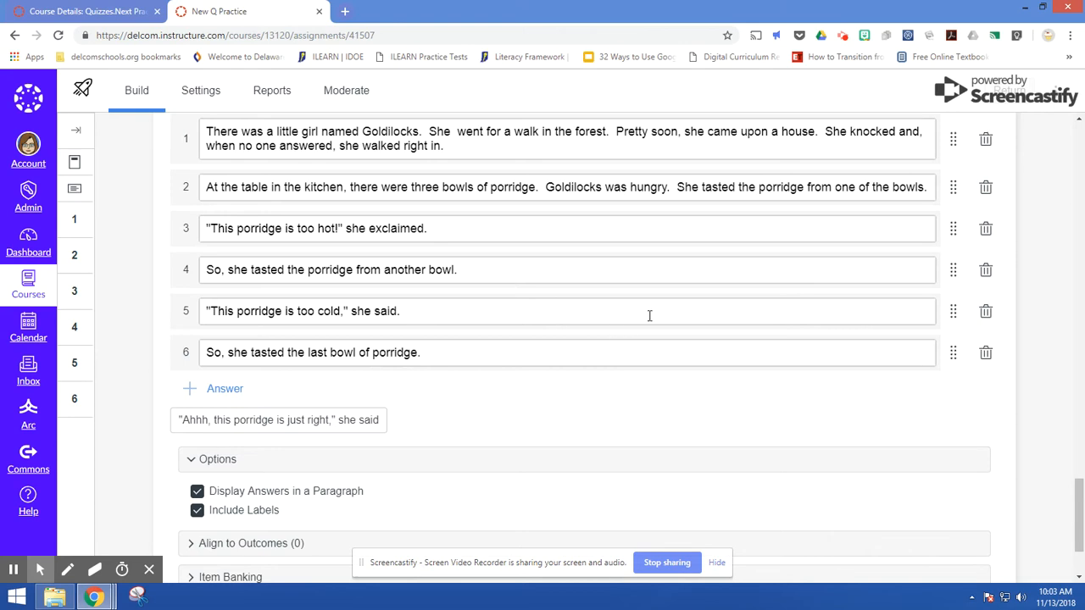
pyautogui.scroll(-3)
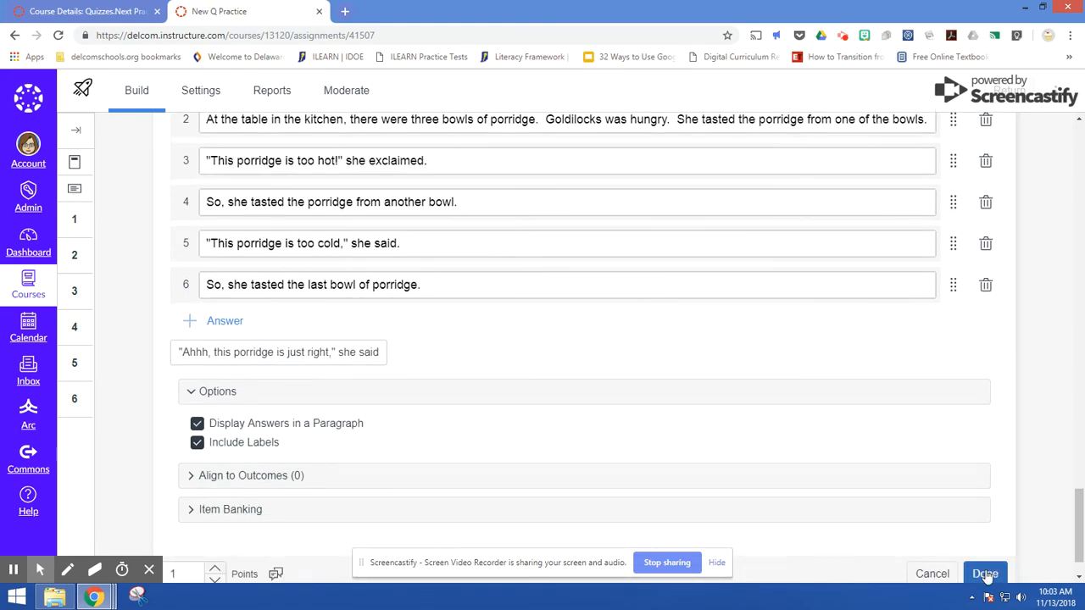
# - Save the story question, exit the quiz editor, and switch to Student View
pyautogui.click(987, 573)
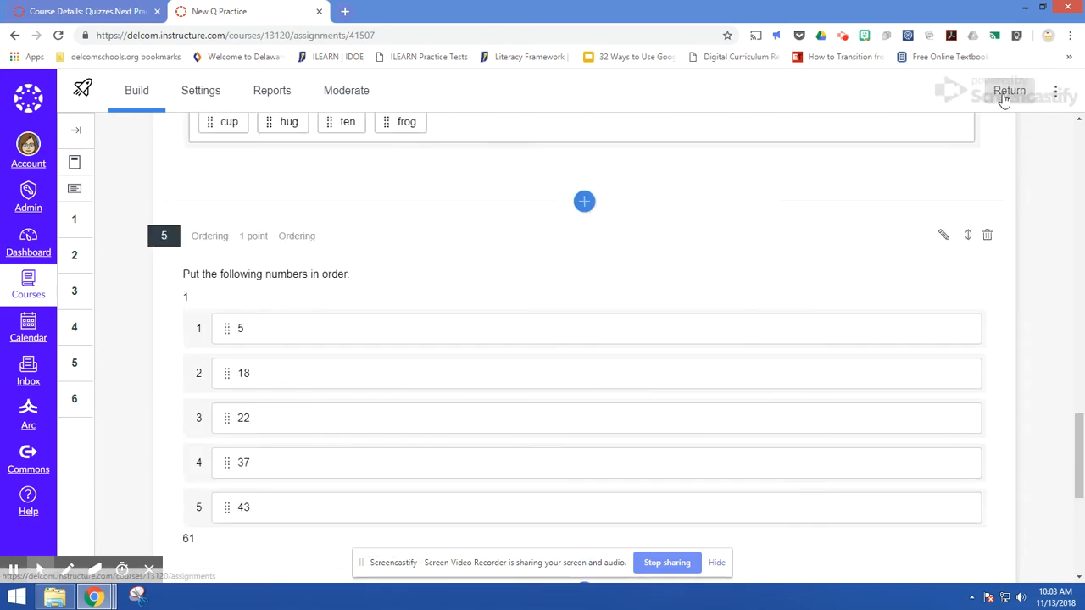
pyautogui.click(1012, 90)
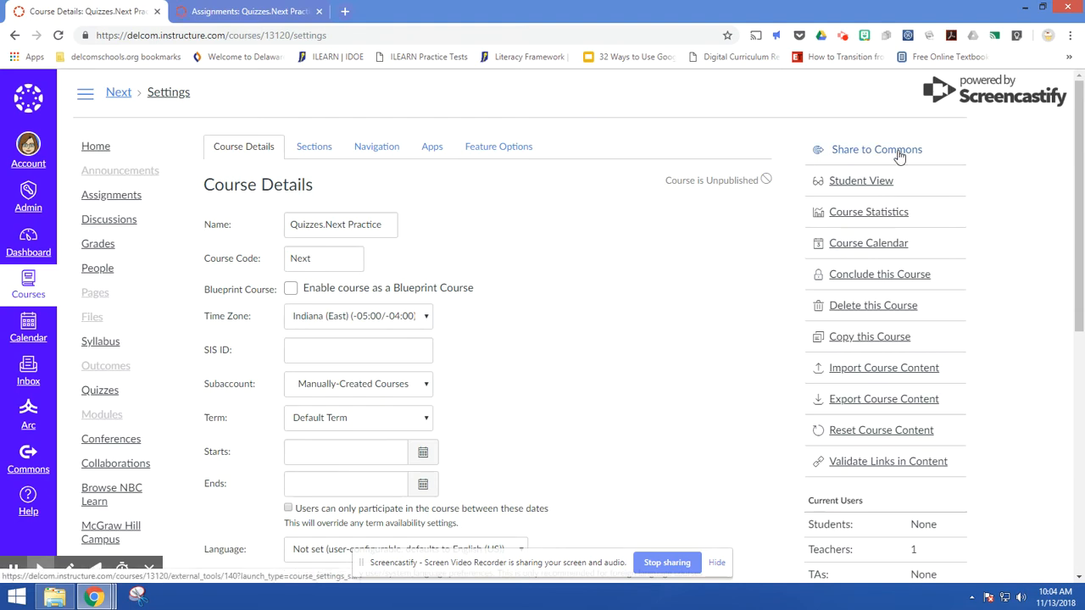
pyautogui.click(862, 181)
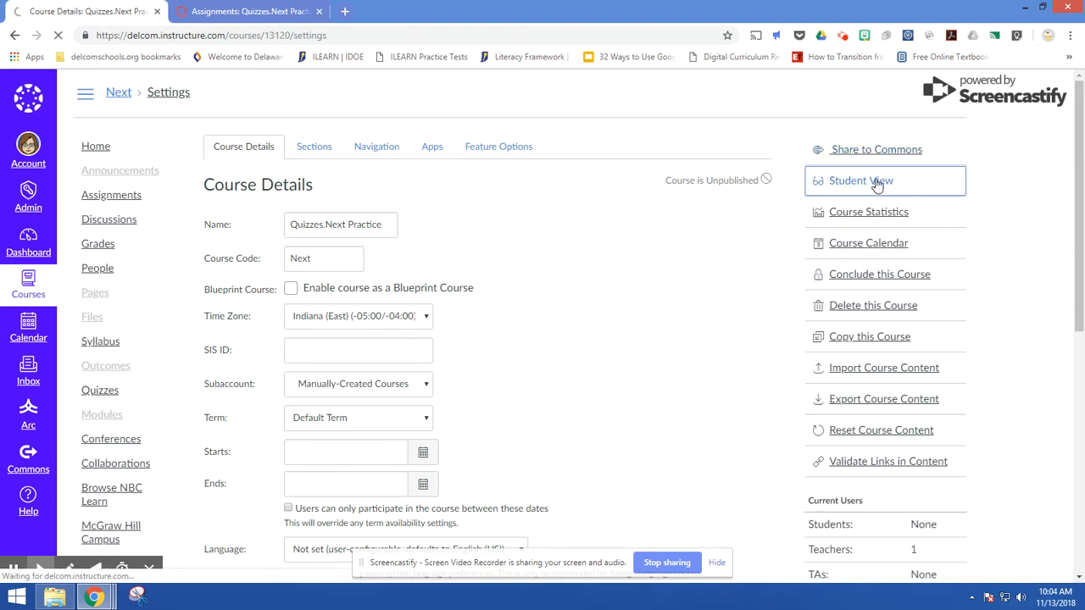
# - As the test student, open New Q Practice from the course's Past Assignments
pyautogui.click(863, 181)
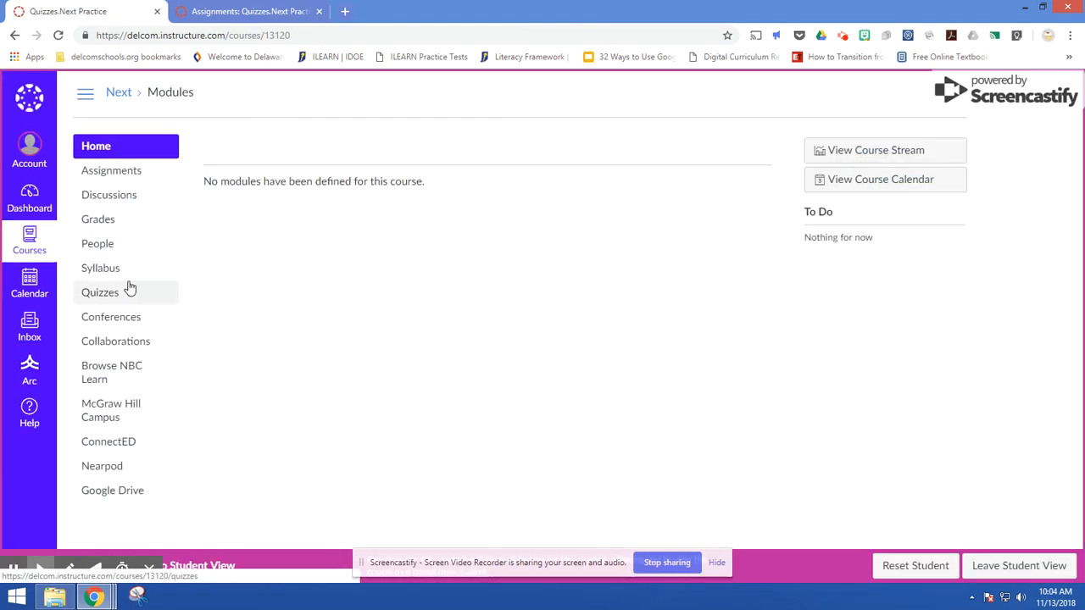
pyautogui.moveTo(123, 194)
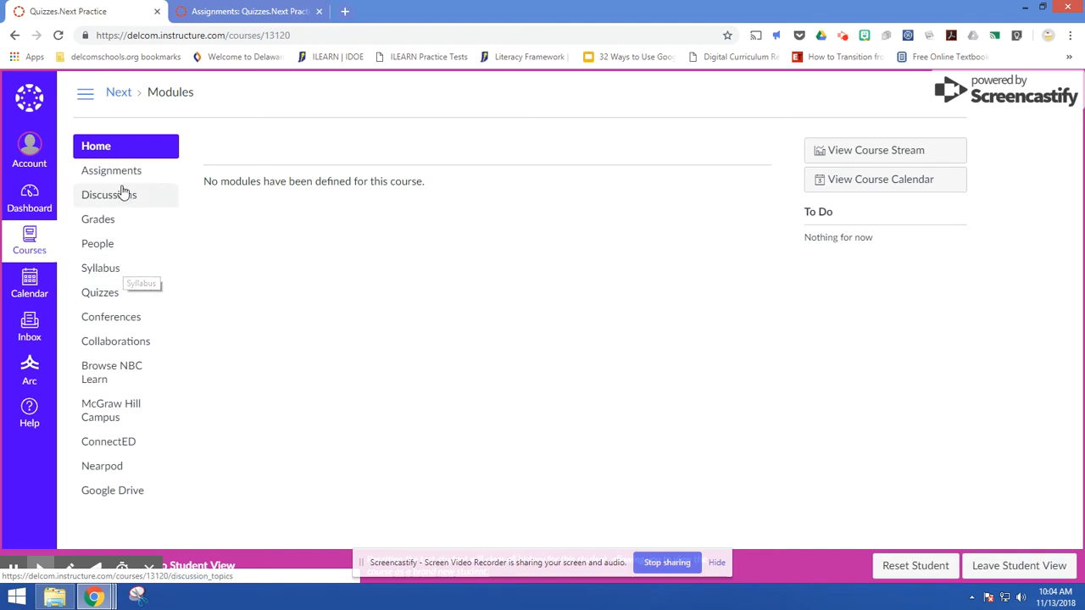
pyautogui.moveTo(127, 175)
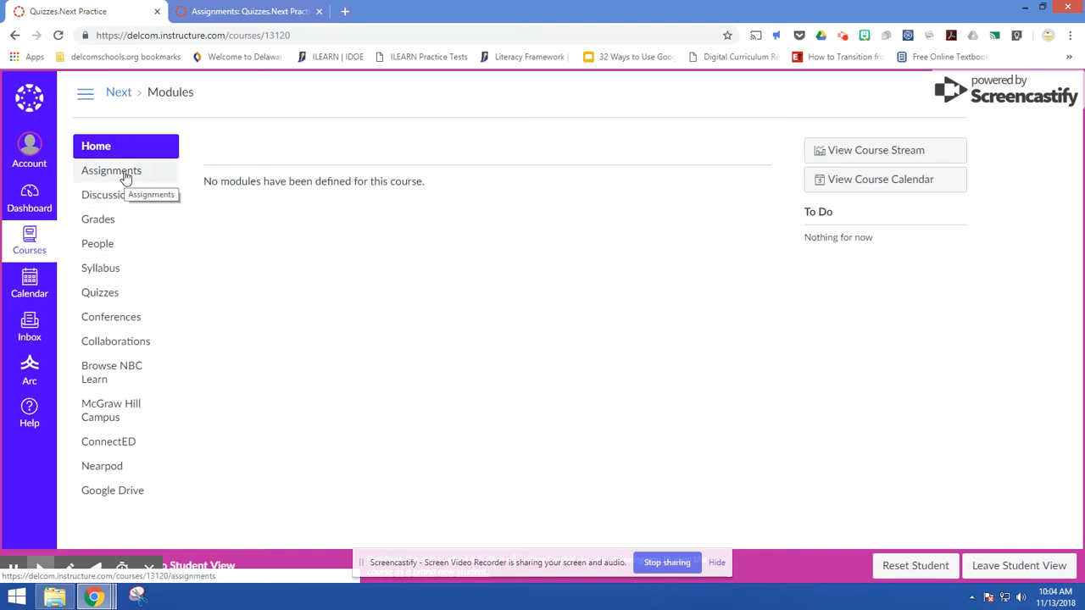
pyautogui.click(111, 170)
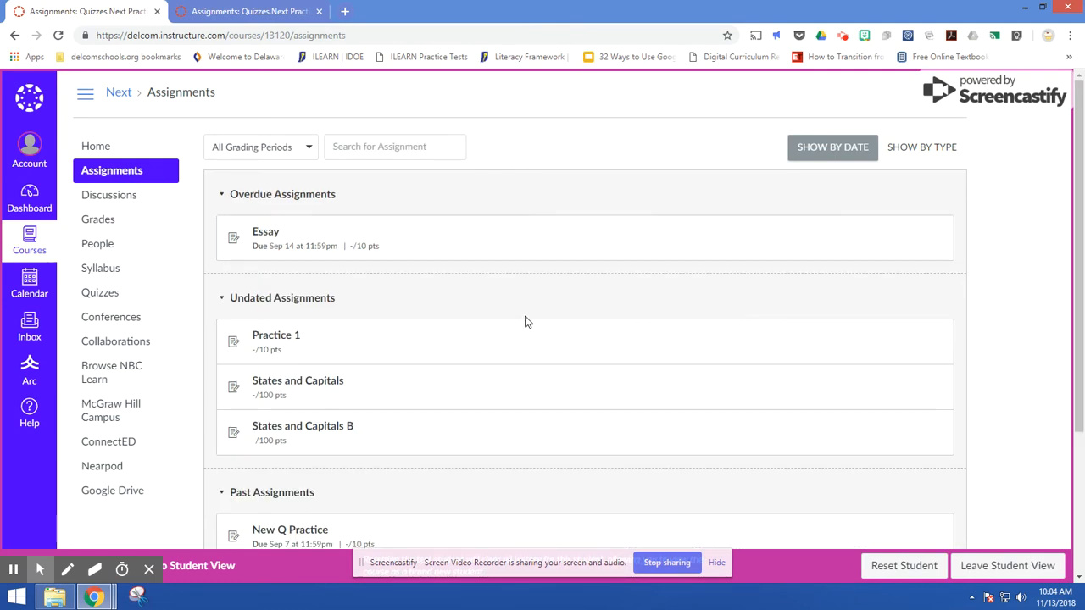
pyautogui.scroll(-3)
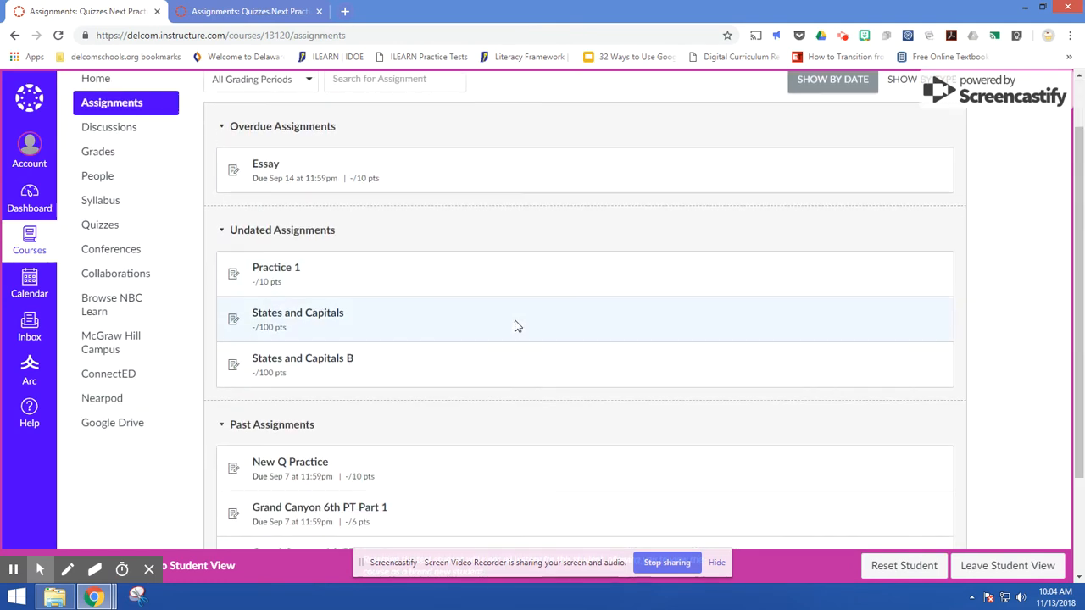
pyautogui.click(297, 313)
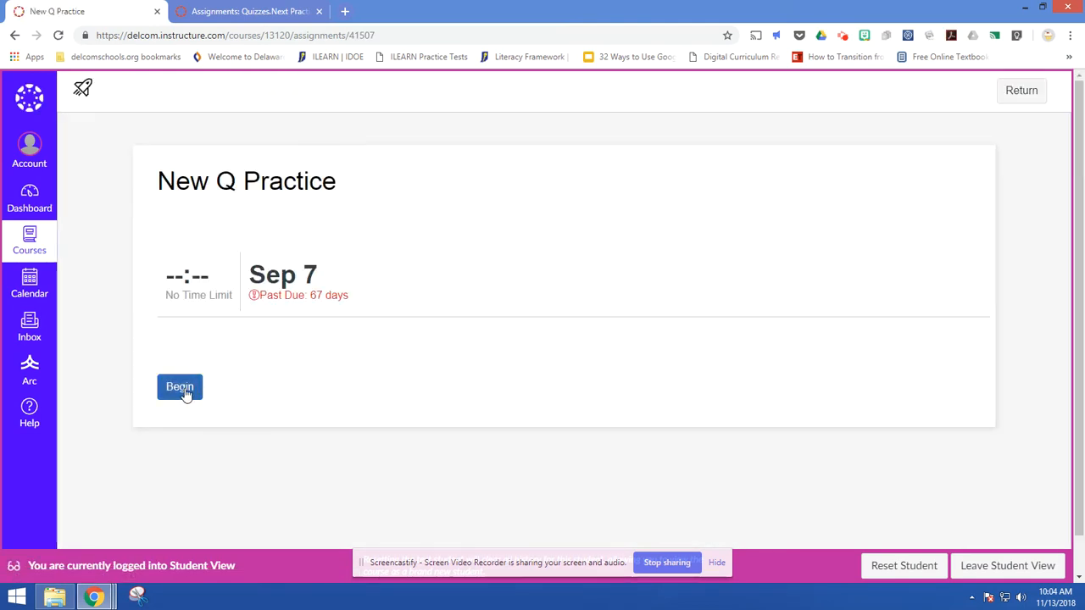
# - Begin the New Q Practice quiz attempt
pyautogui.click(180, 387)
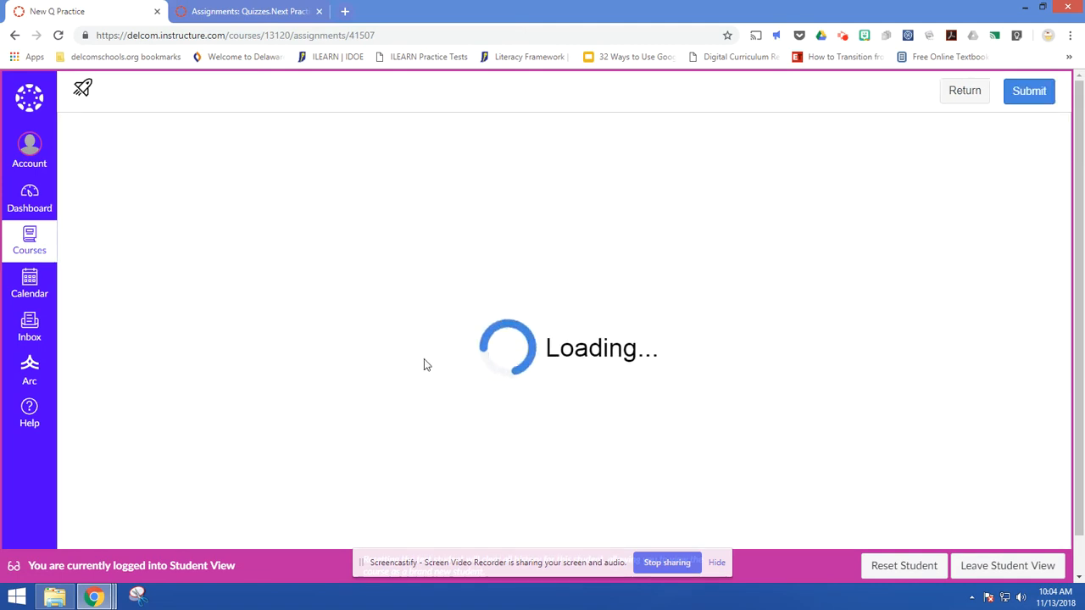
pyautogui.moveTo(407, 373)
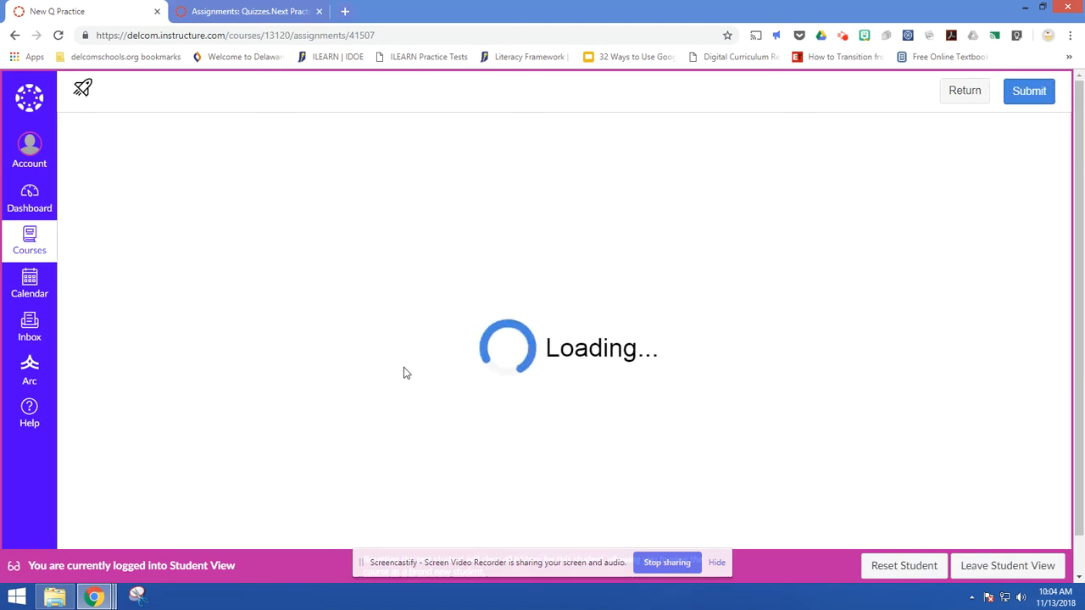
pyautogui.moveTo(252, 329)
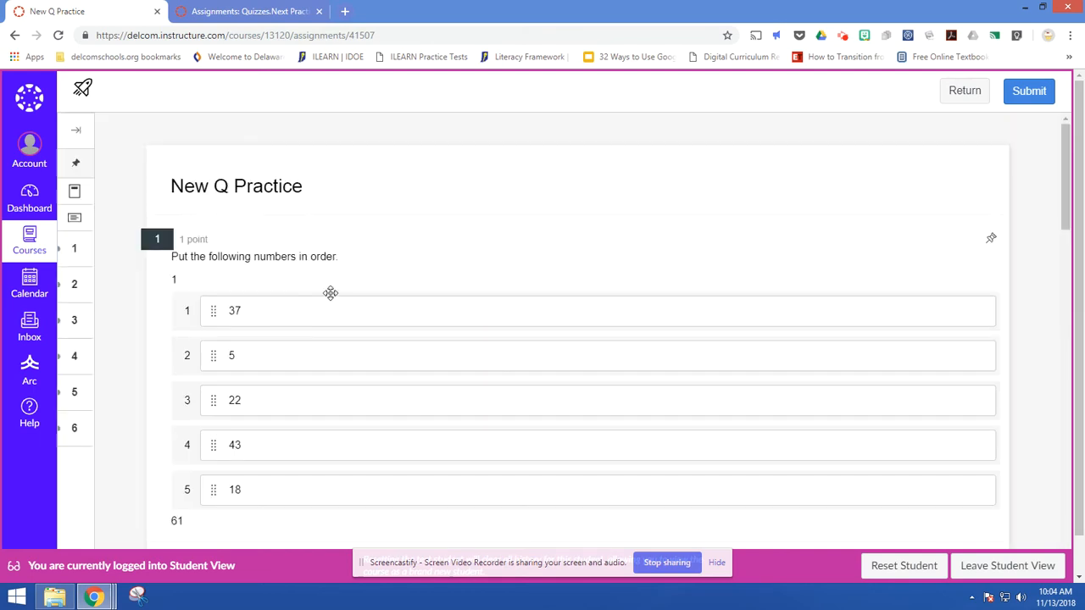
pyautogui.moveTo(290, 271)
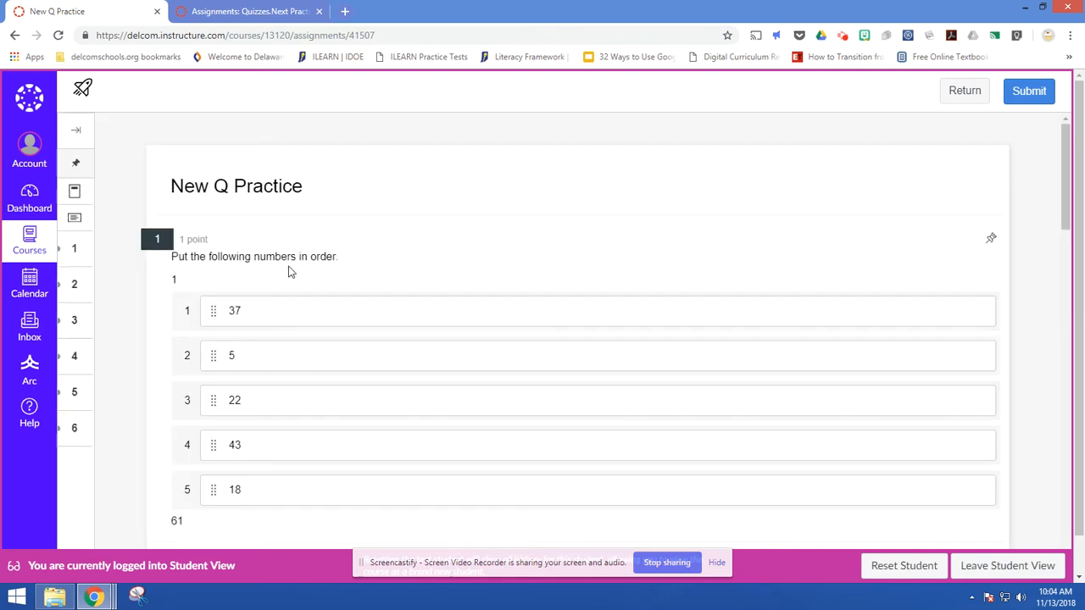
# - Sort question 1's number tiles into 5, 18, 22, 37, 43
pyautogui.scroll(-3)
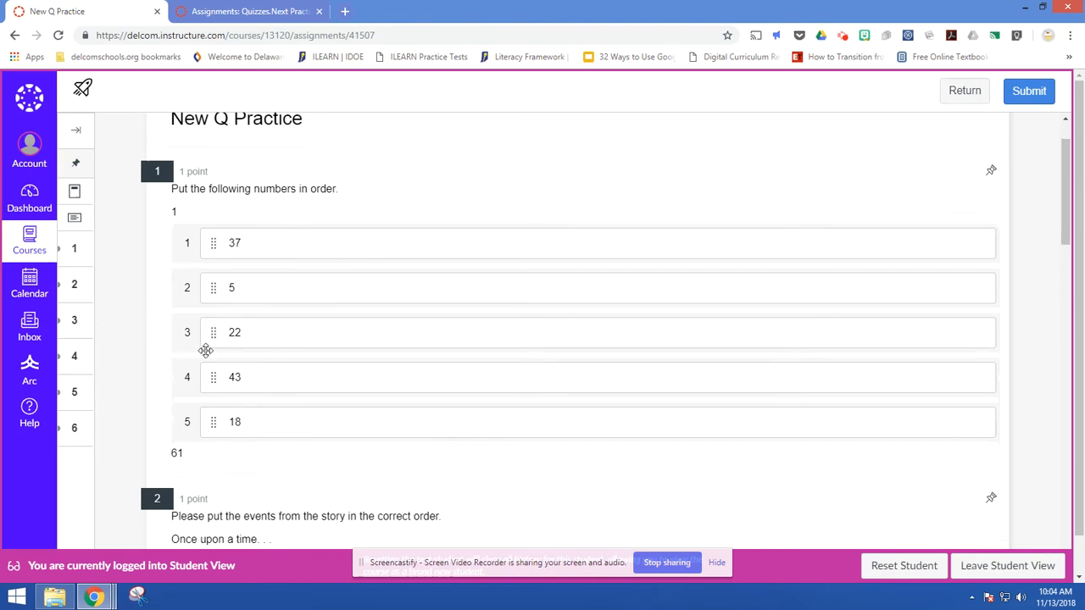
pyautogui.moveTo(212, 332); pyautogui.dragTo(213, 282)
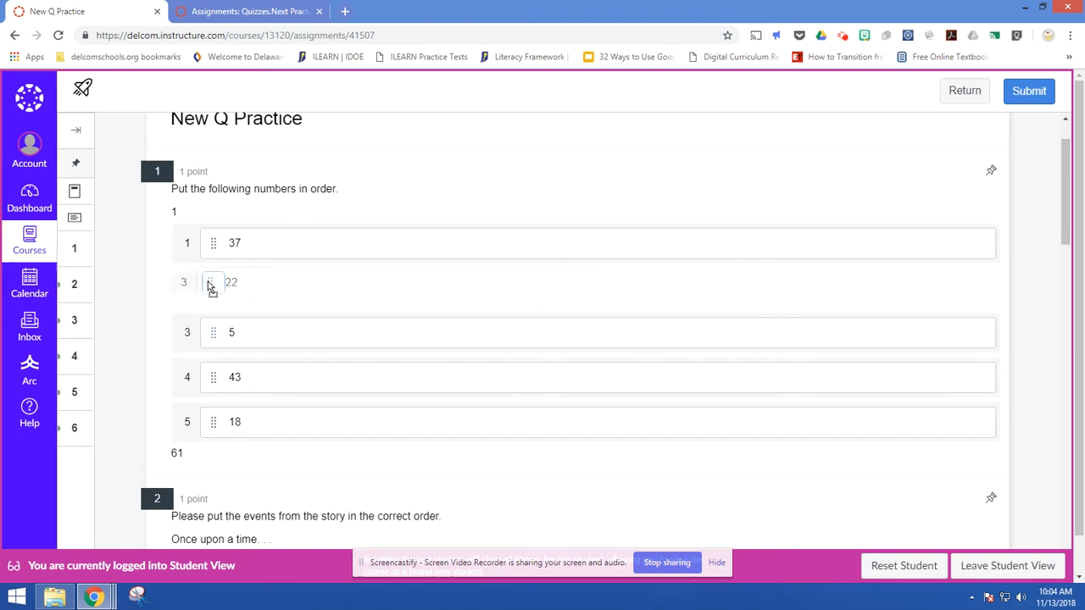
pyautogui.moveTo(213, 333); pyautogui.dragTo(214, 242)
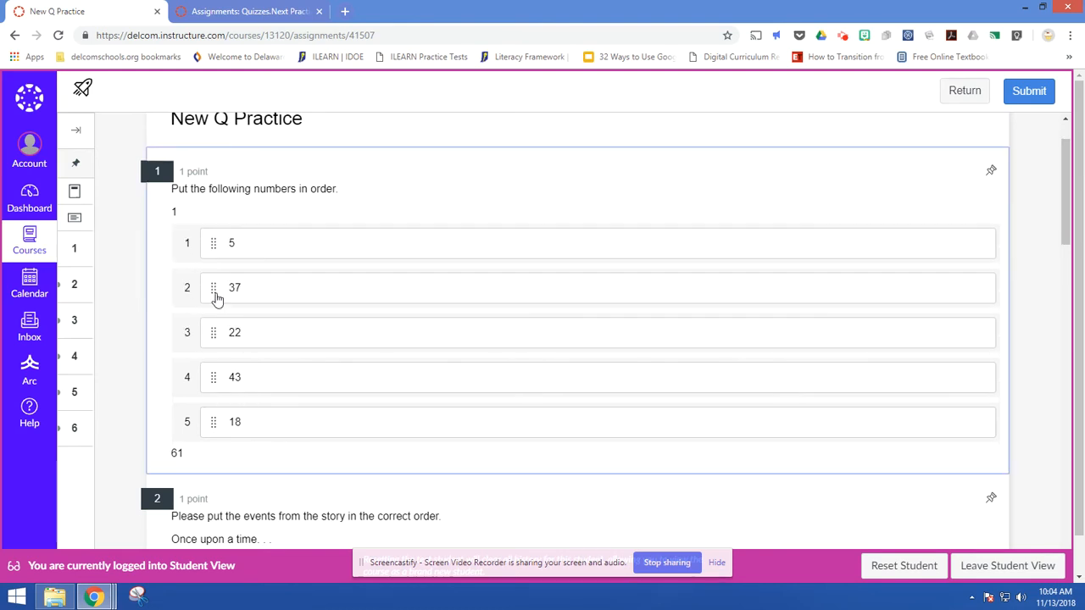
pyautogui.moveTo(214, 287); pyautogui.dragTo(227, 331)
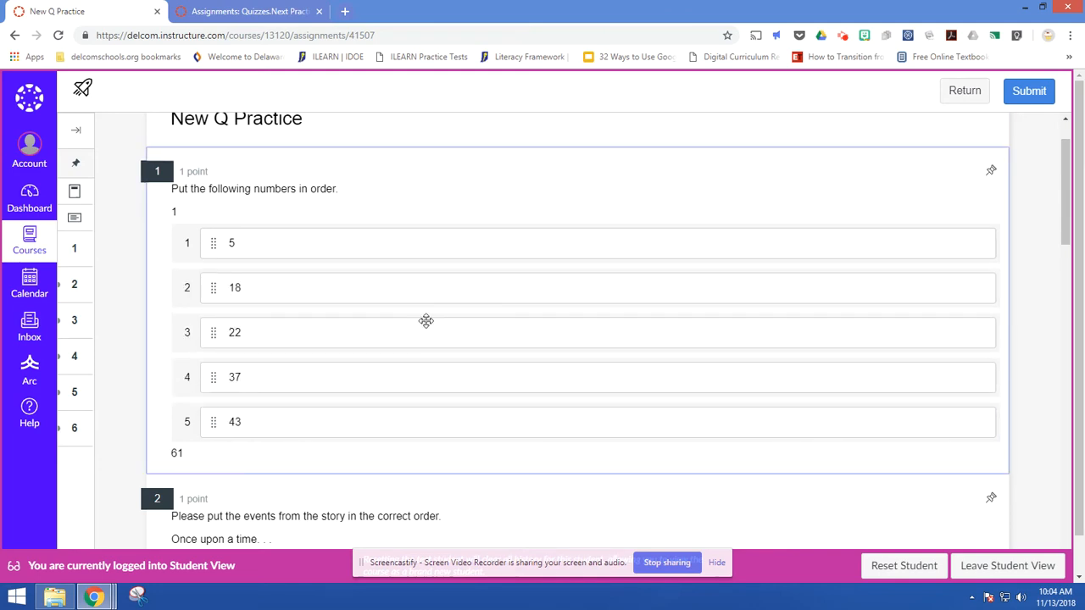
pyautogui.moveTo(213, 276)
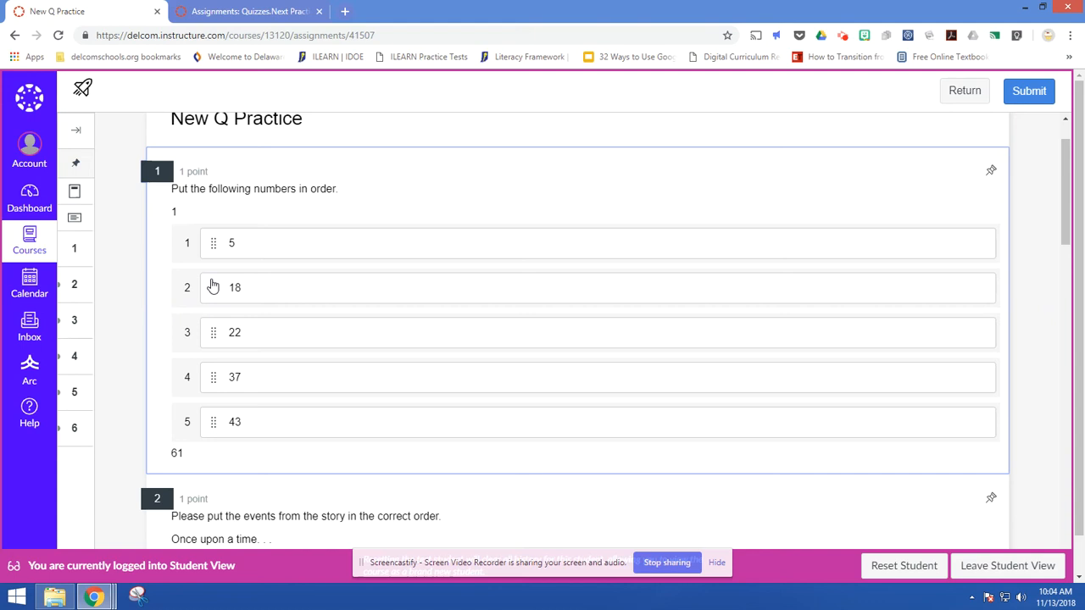
pyautogui.moveTo(208, 287)
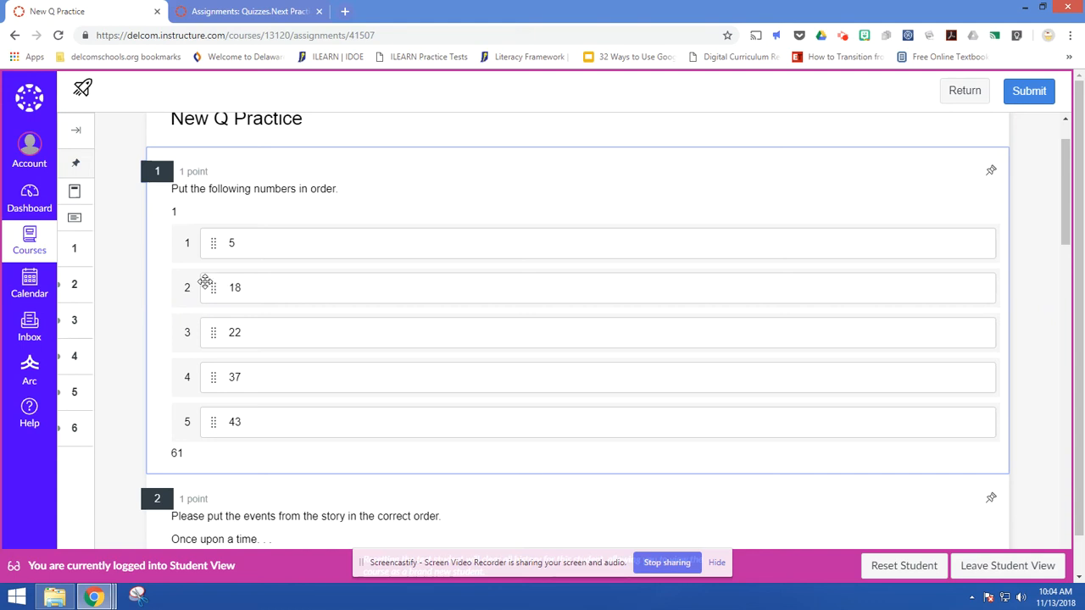
pyautogui.moveTo(246, 255)
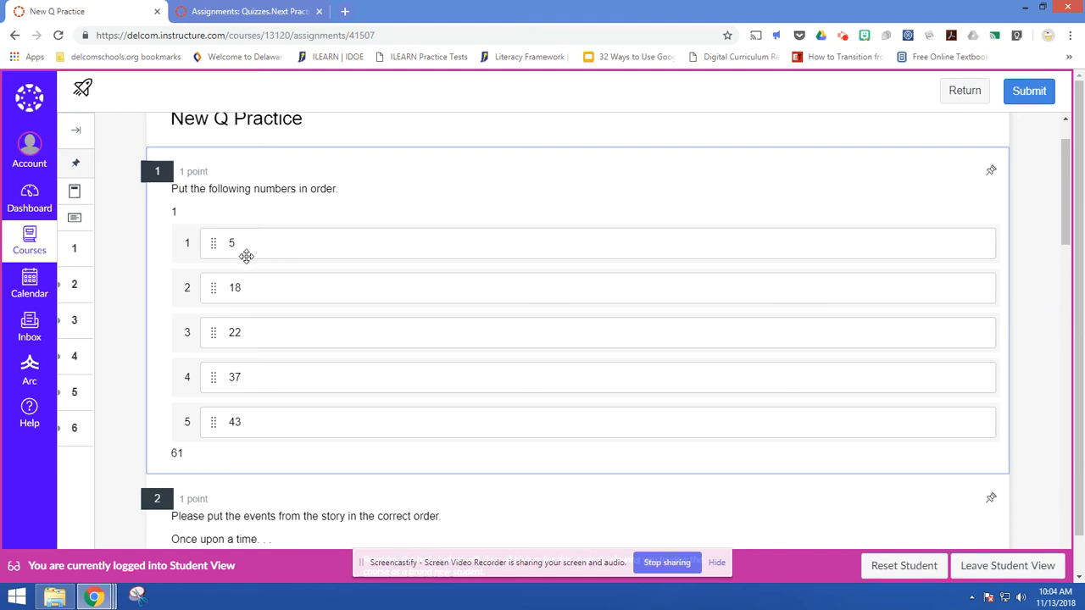
pyautogui.moveTo(286, 292)
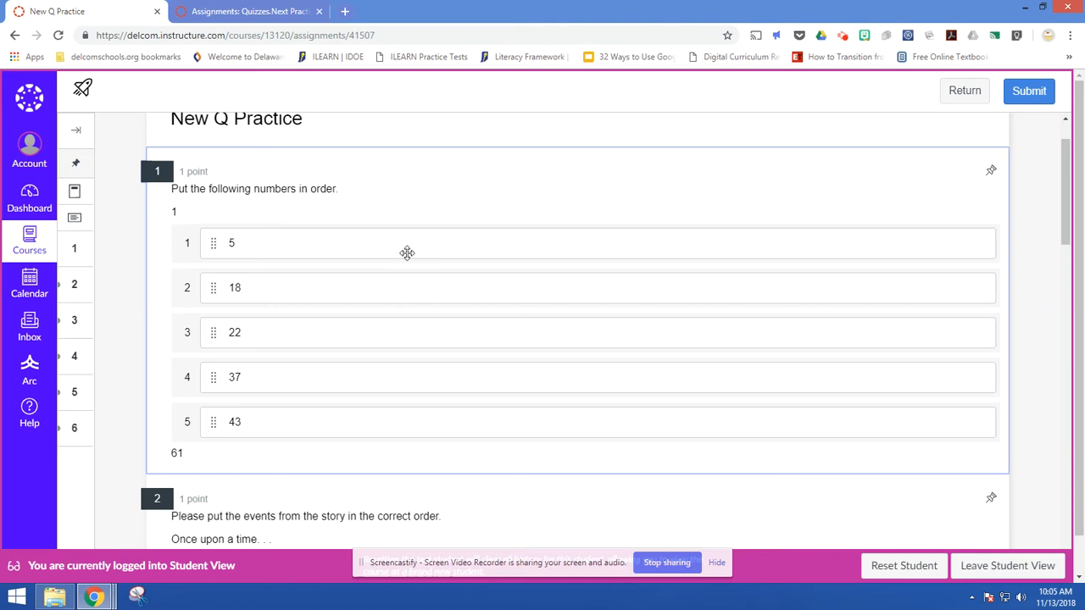
pyautogui.scroll(-3)
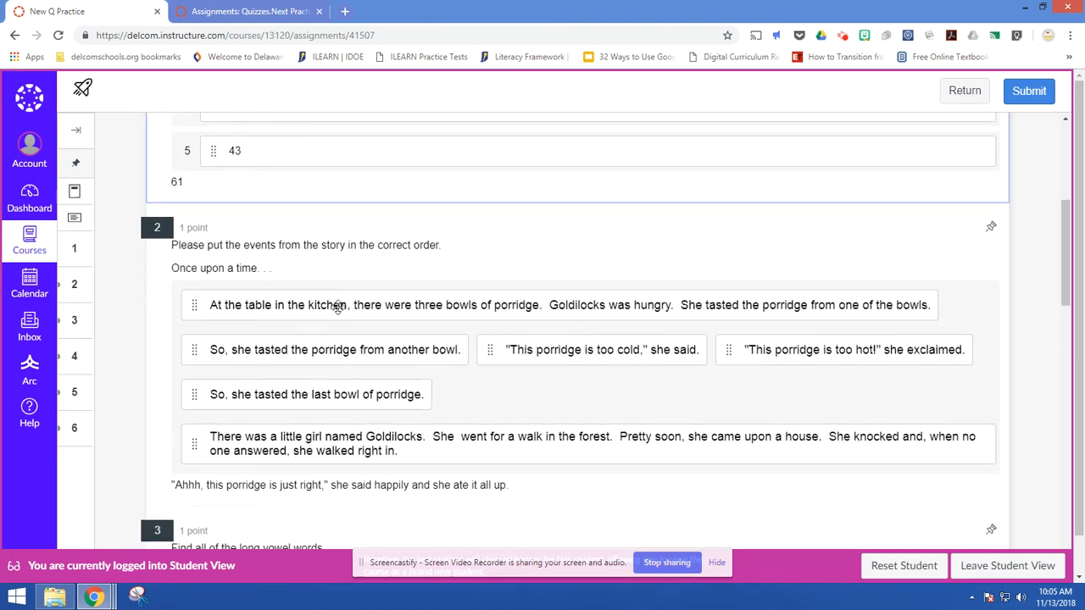
pyautogui.moveTo(404, 458)
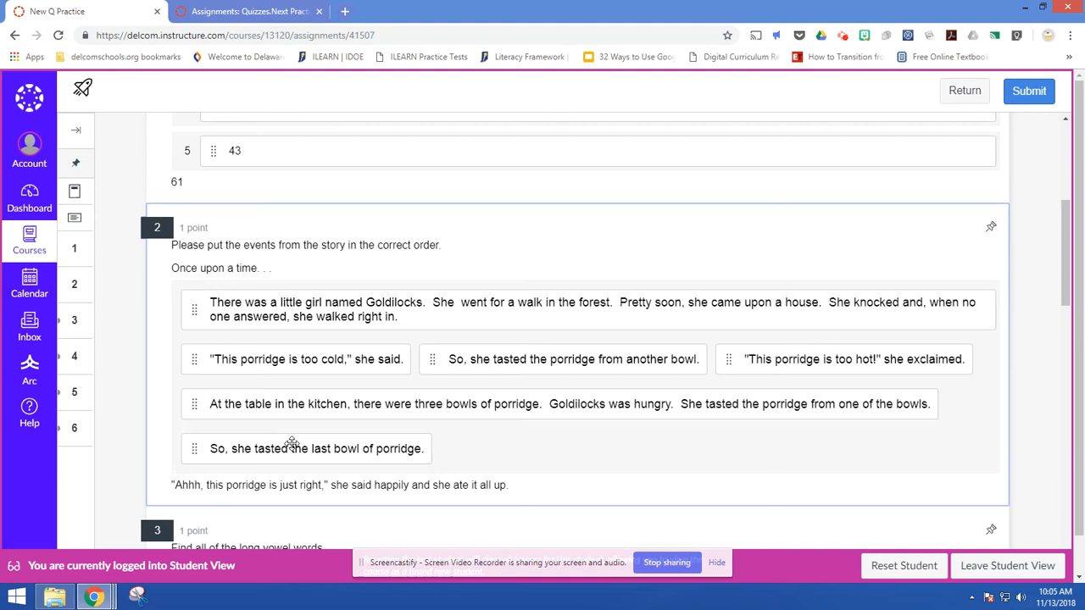
# - Move the another-bowl event before too-cold, then submit despite questions 3–6 unanswered
pyautogui.moveTo(316, 449); pyautogui.dragTo(316, 403)
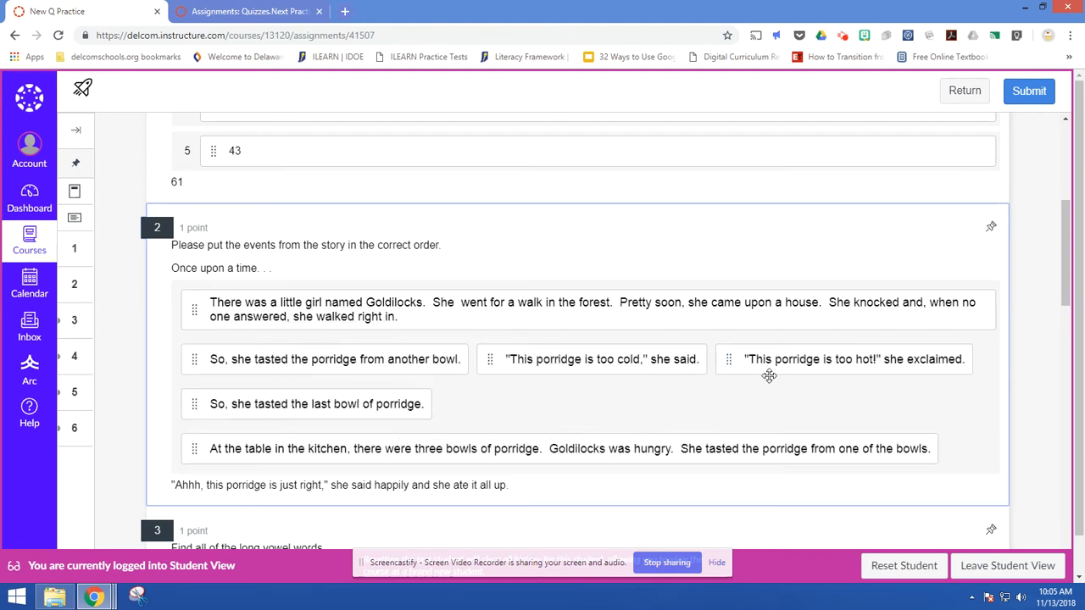
pyautogui.moveTo(776, 359)
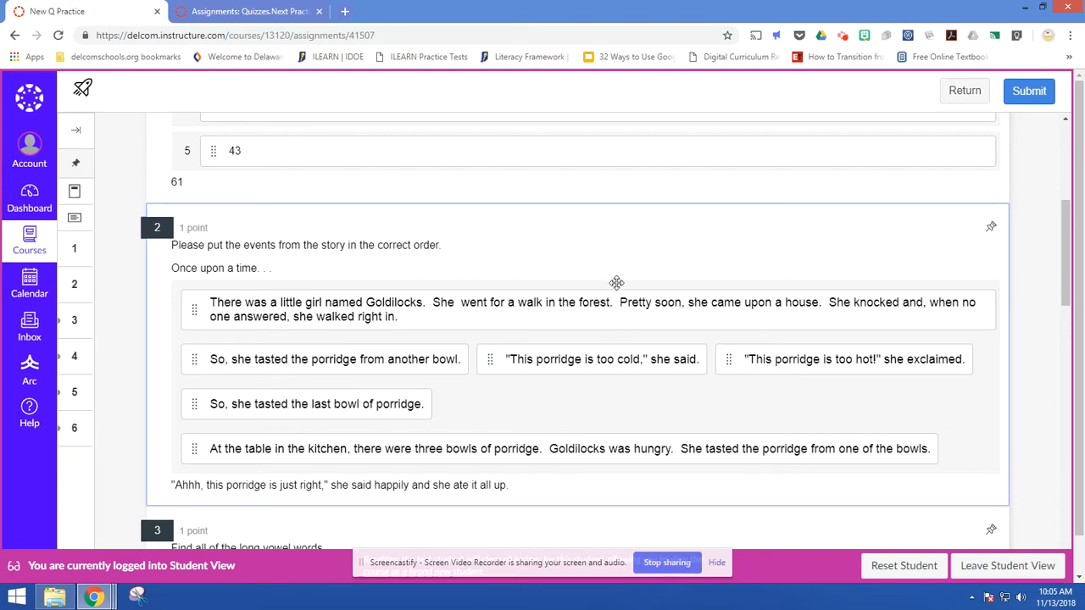
pyautogui.moveTo(628, 291)
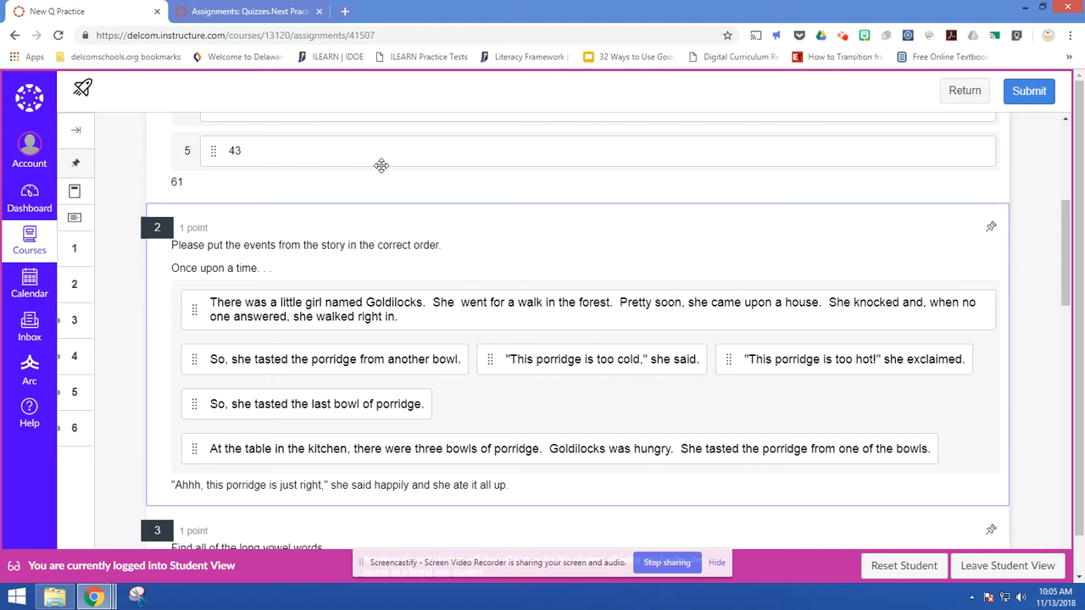
pyautogui.moveTo(245, 185)
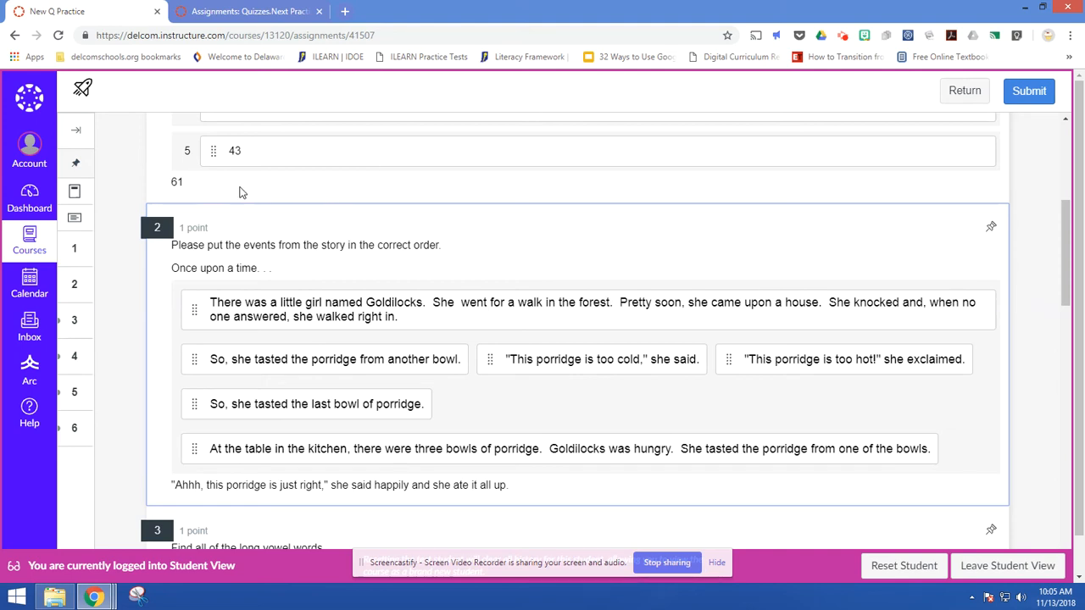
pyautogui.moveTo(375, 222)
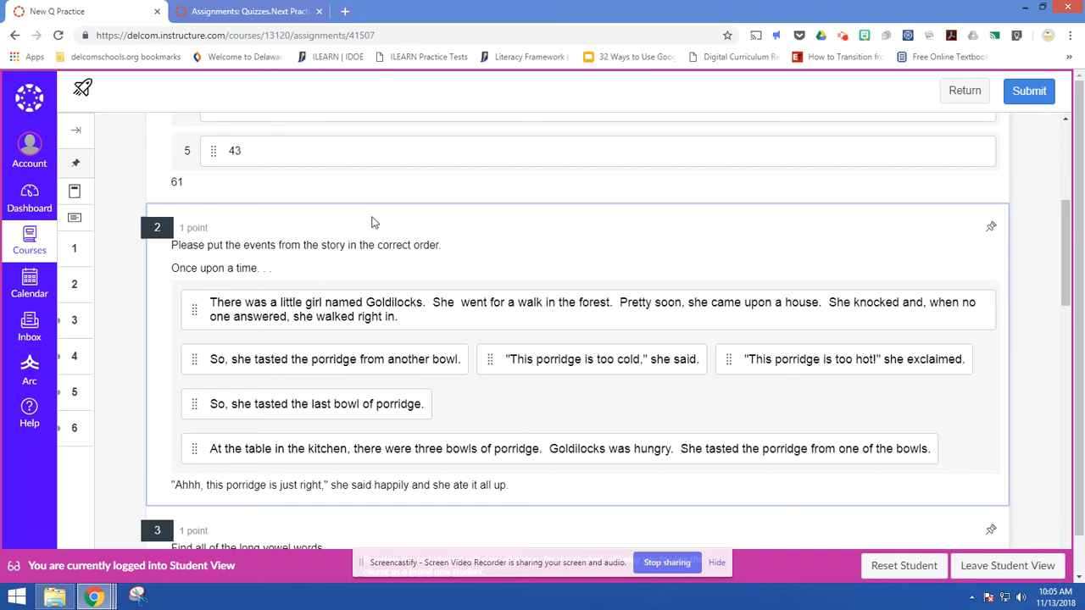
pyautogui.moveTo(563, 323)
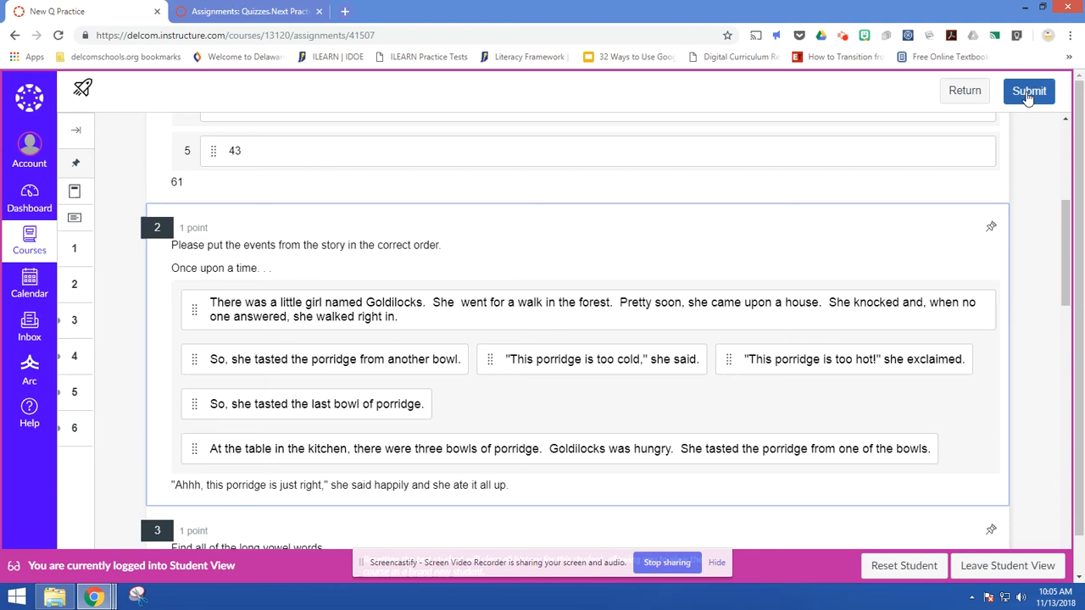
pyautogui.click(1040, 91)
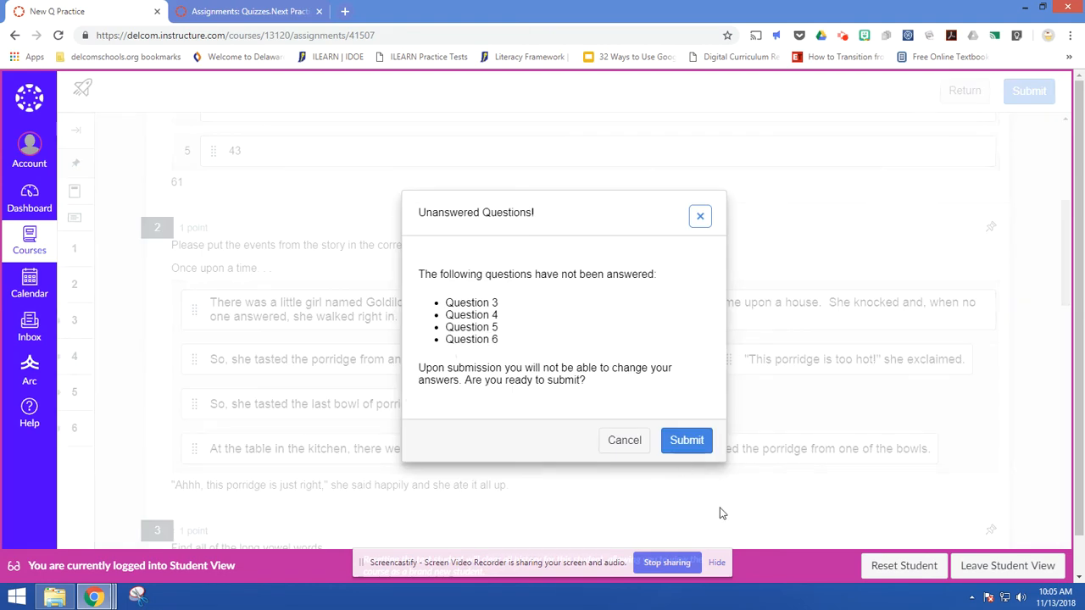
pyautogui.click(686, 440)
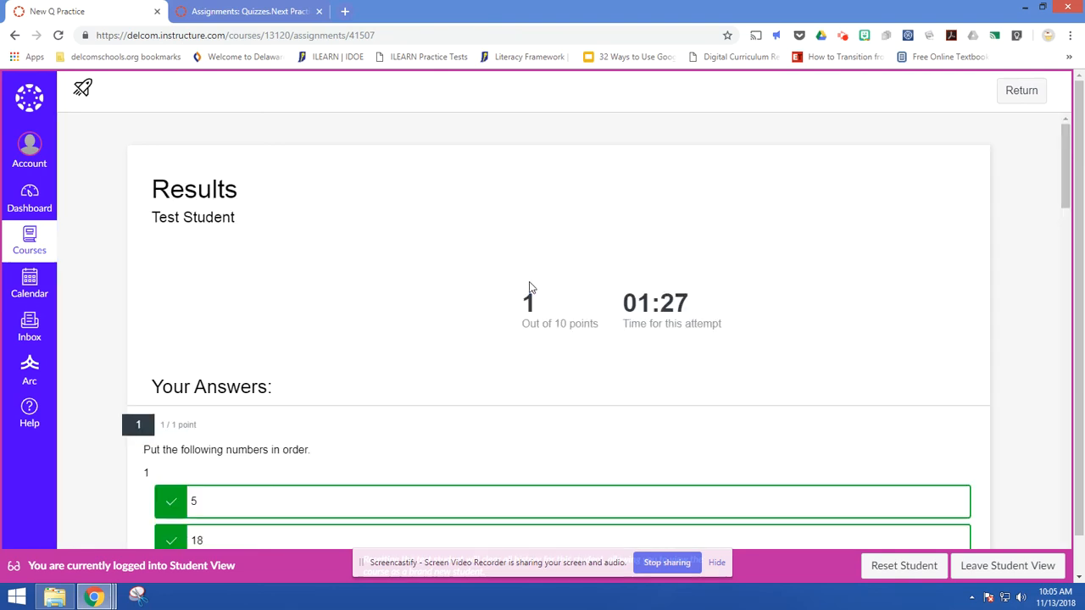
pyautogui.scroll(-3)
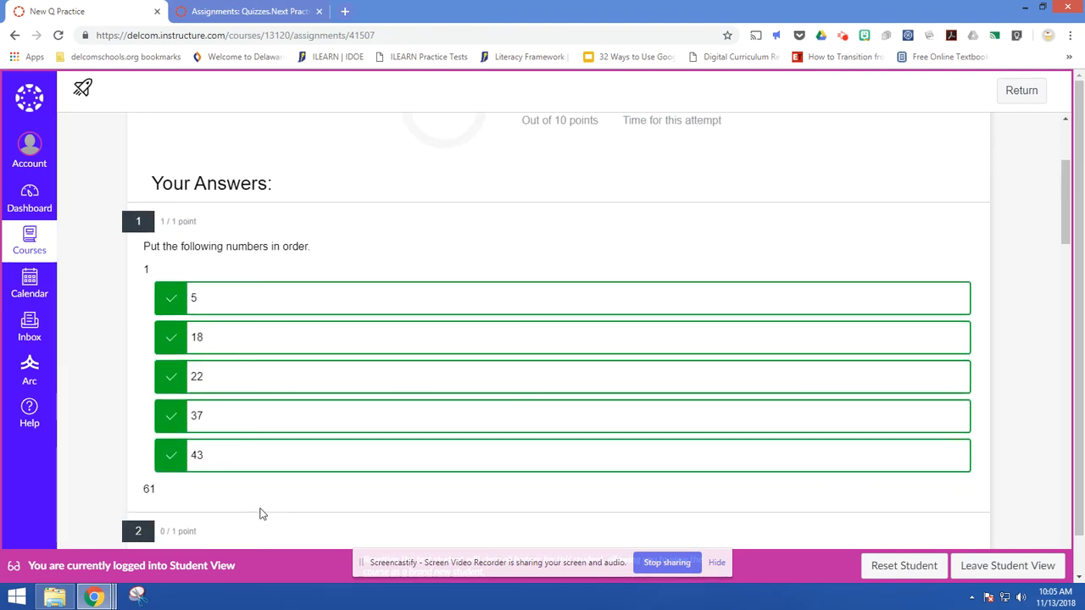
pyautogui.moveTo(218, 298)
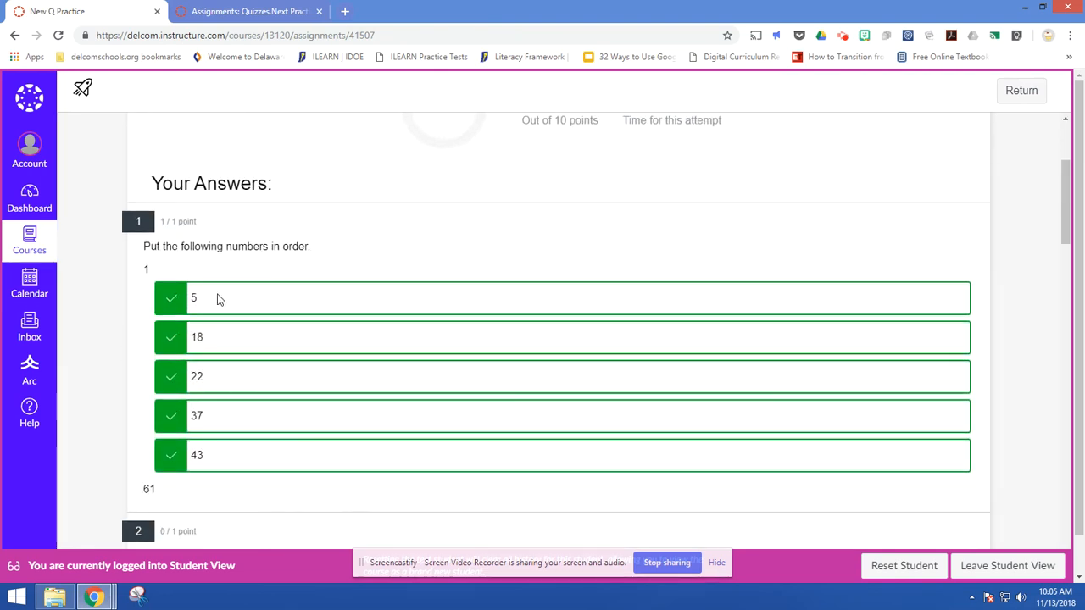
pyautogui.scroll(-3)
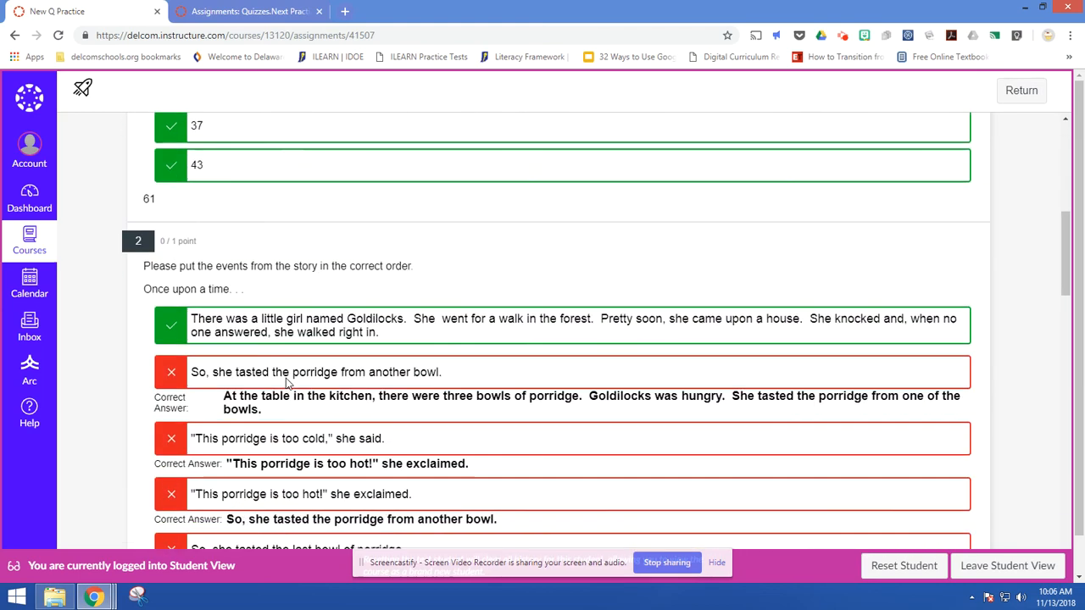
pyautogui.scroll(-3)
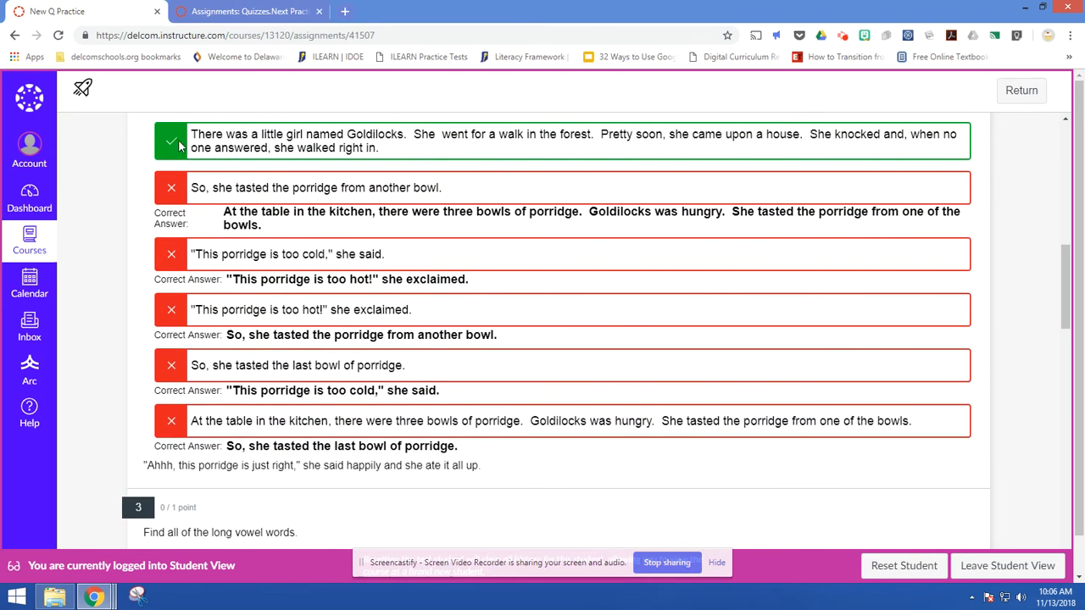
pyautogui.moveTo(229, 147)
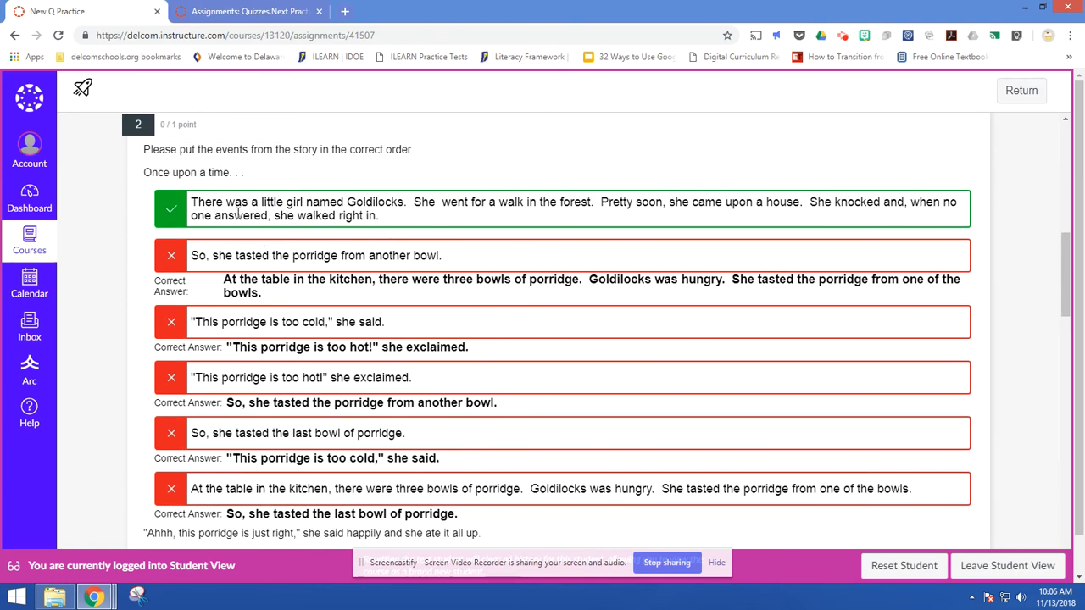
pyautogui.moveTo(269, 380)
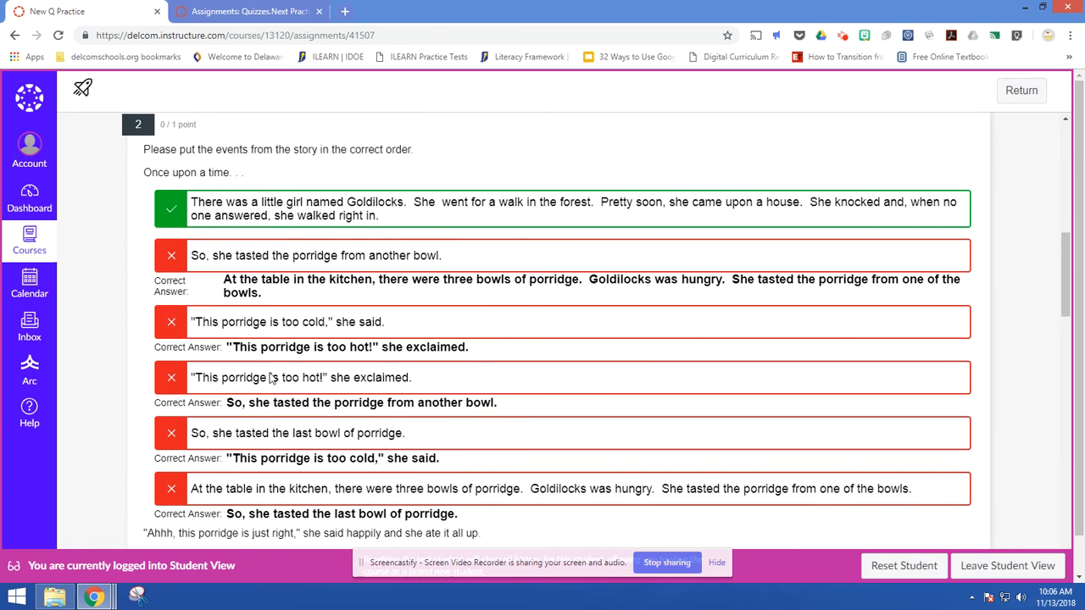
pyautogui.scroll(-3)
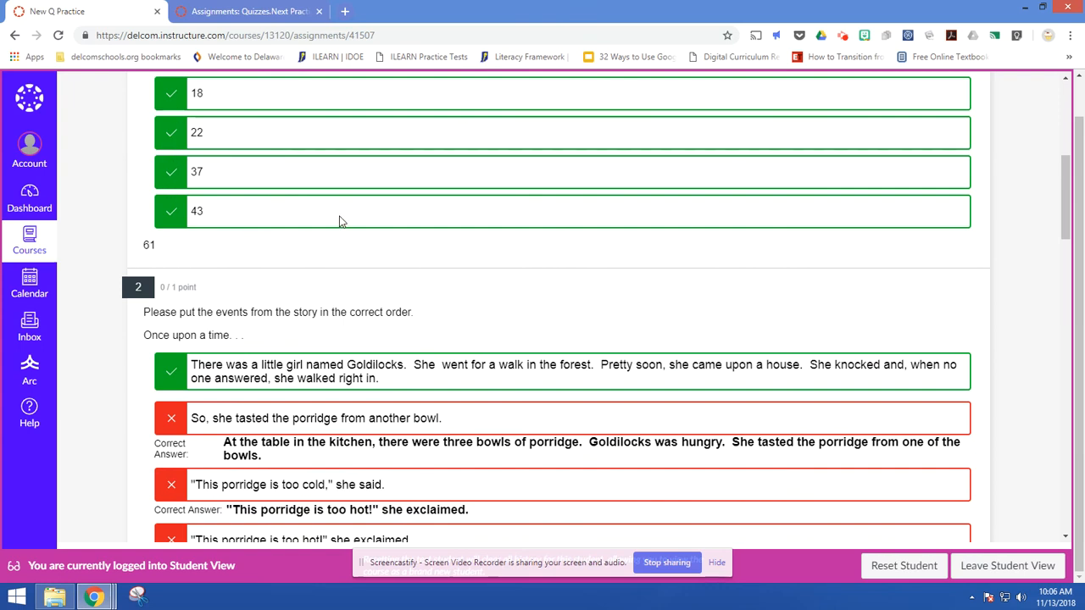
pyautogui.moveTo(223, 267)
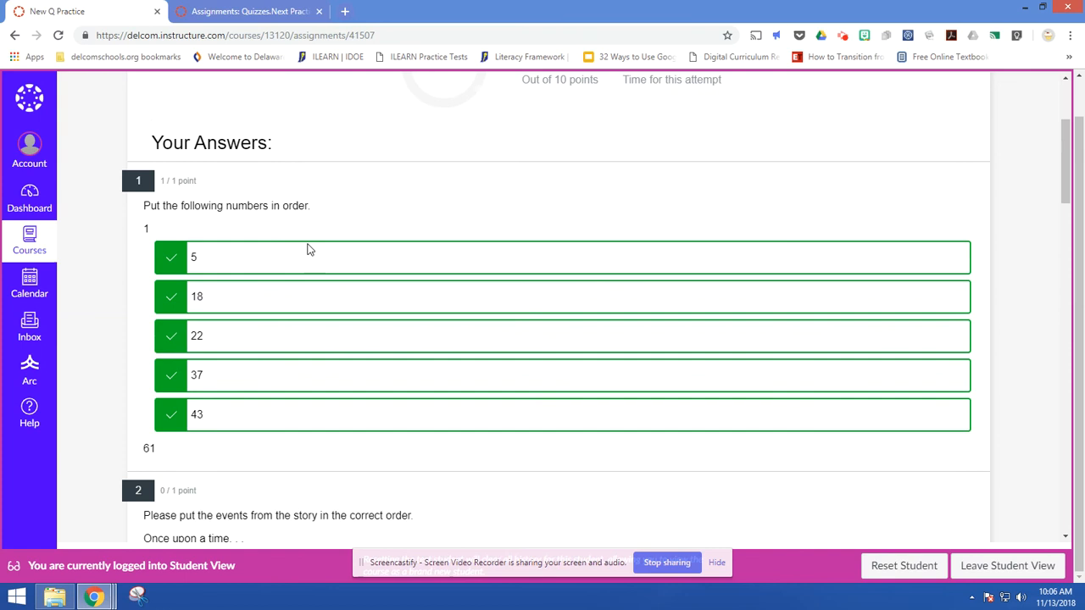
pyautogui.moveTo(305, 255)
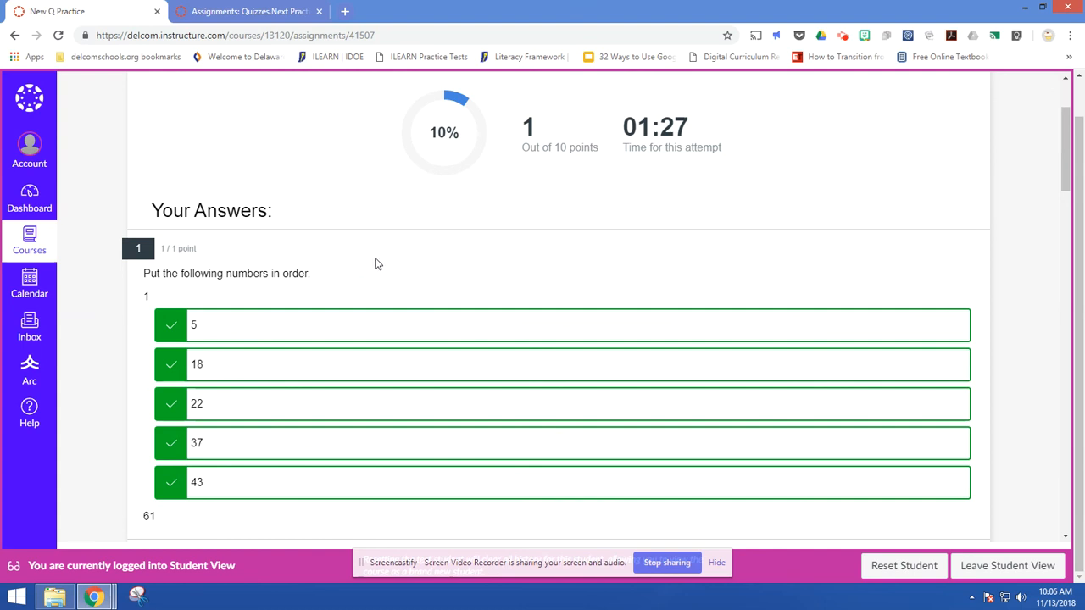
pyautogui.moveTo(829, 428)
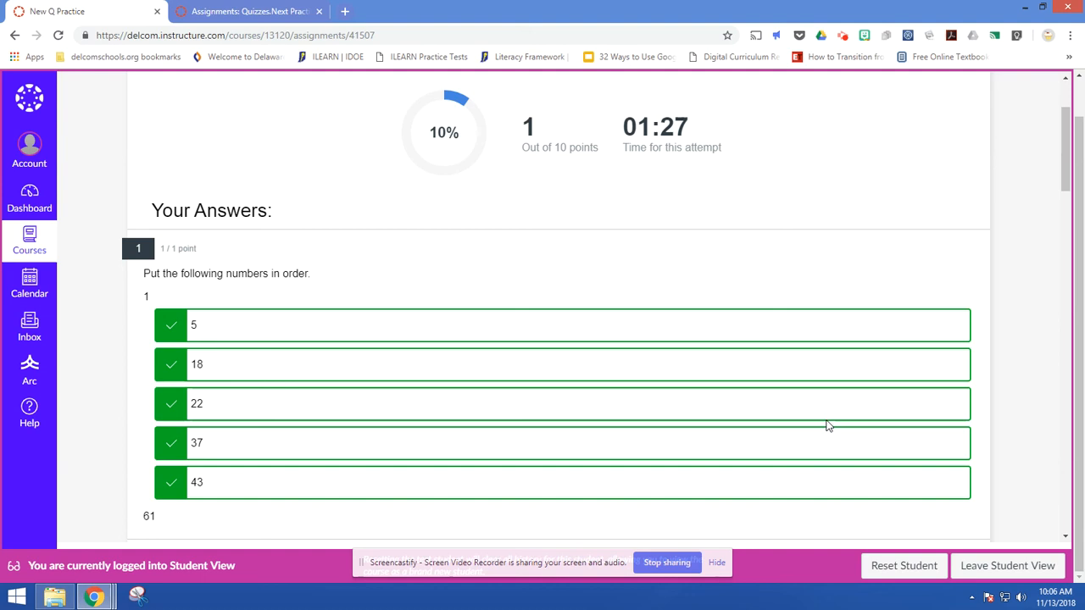
pyautogui.moveTo(790, 418)
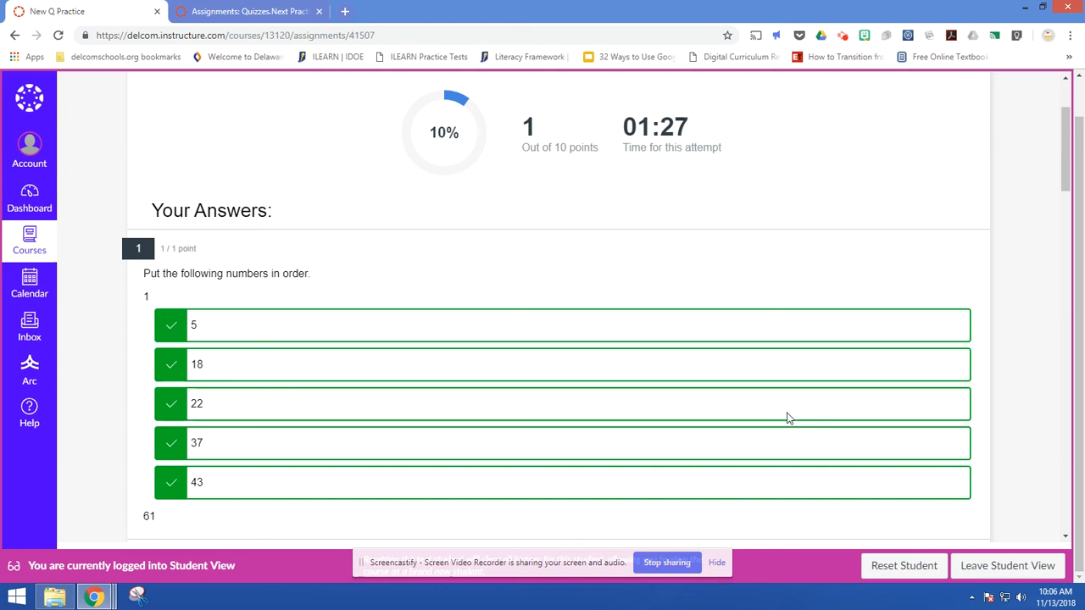
pyautogui.moveTo(779, 420)
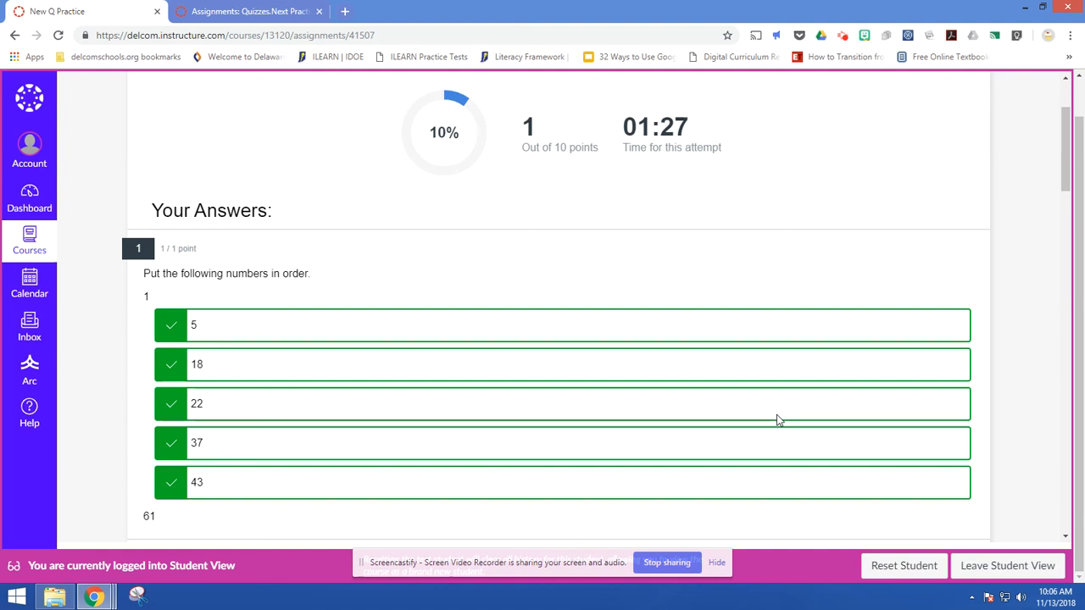
pyautogui.moveTo(746, 418)
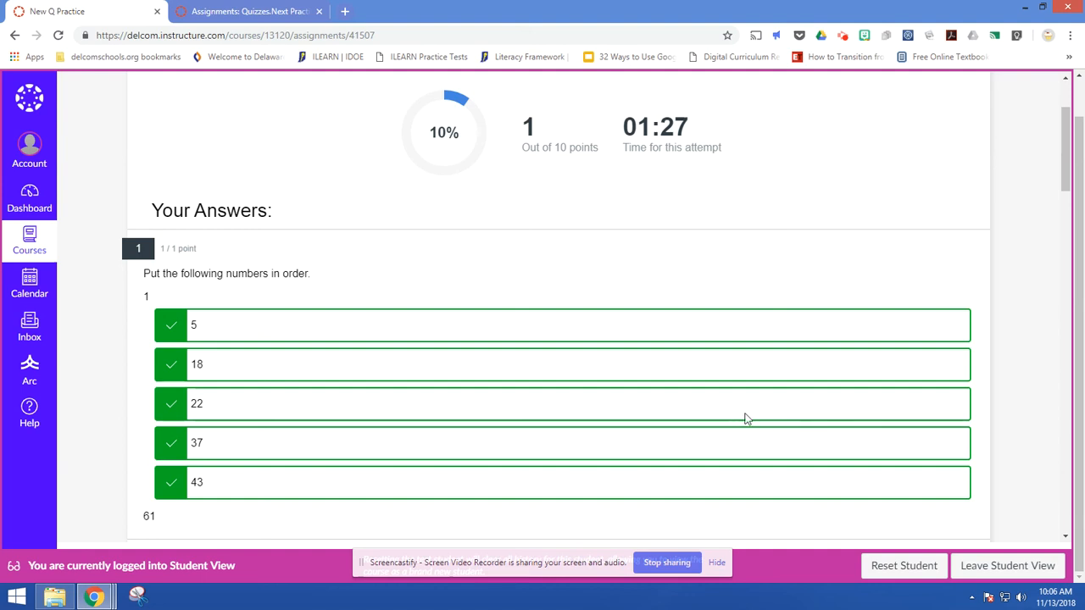